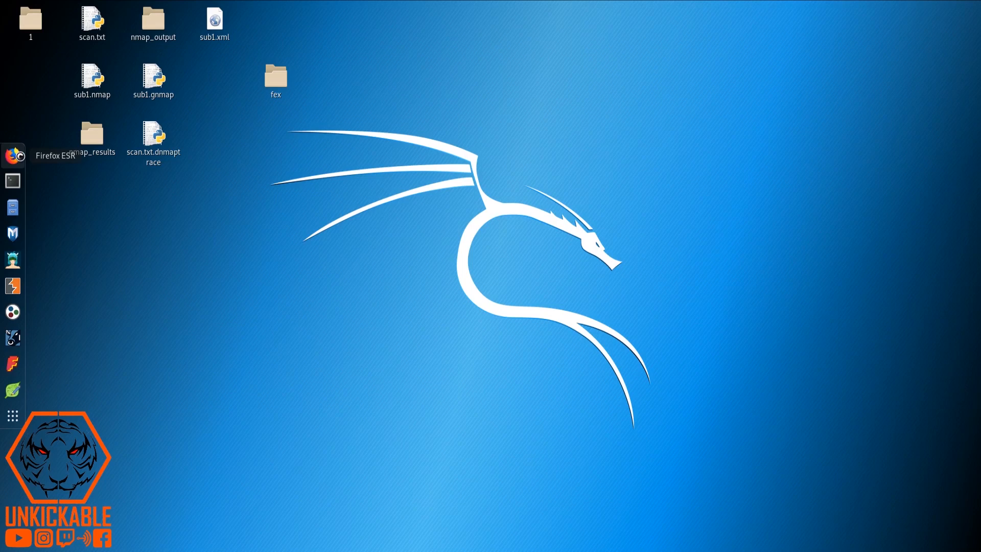
{"action": "mouse_move", "coordinate": [272, 144]}
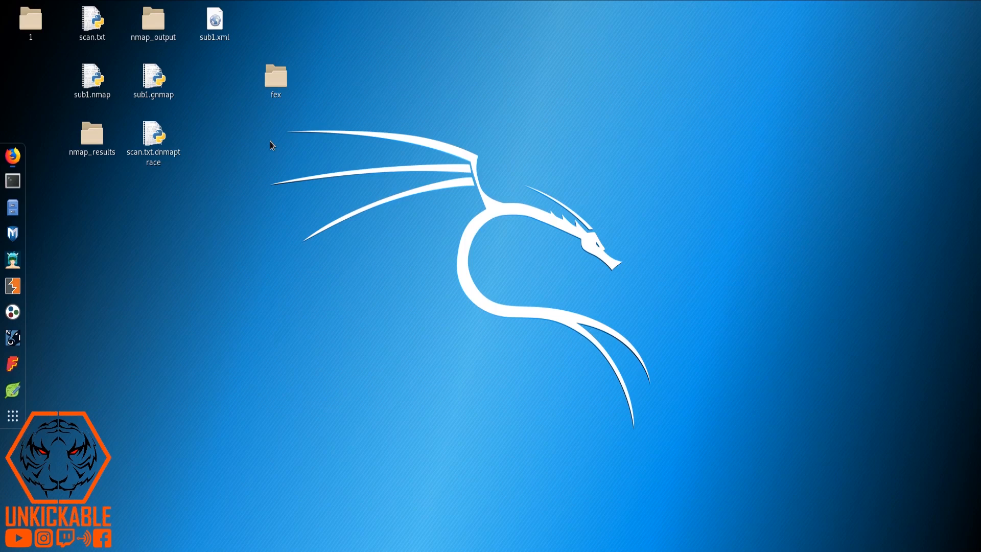
Launch Firefox ESR from the dock so the kali.org homepage loads
{"action": "left_click", "coordinate": [12, 155]}
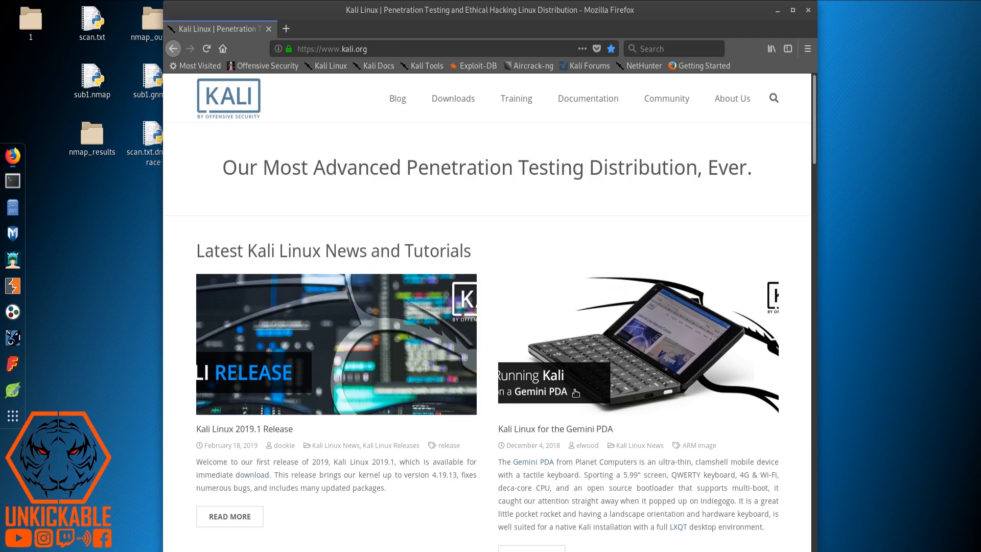
Go to the Download Kali Linux page and scroll down to its Download ARM images section
{"action": "left_click", "coordinate": [452, 98]}
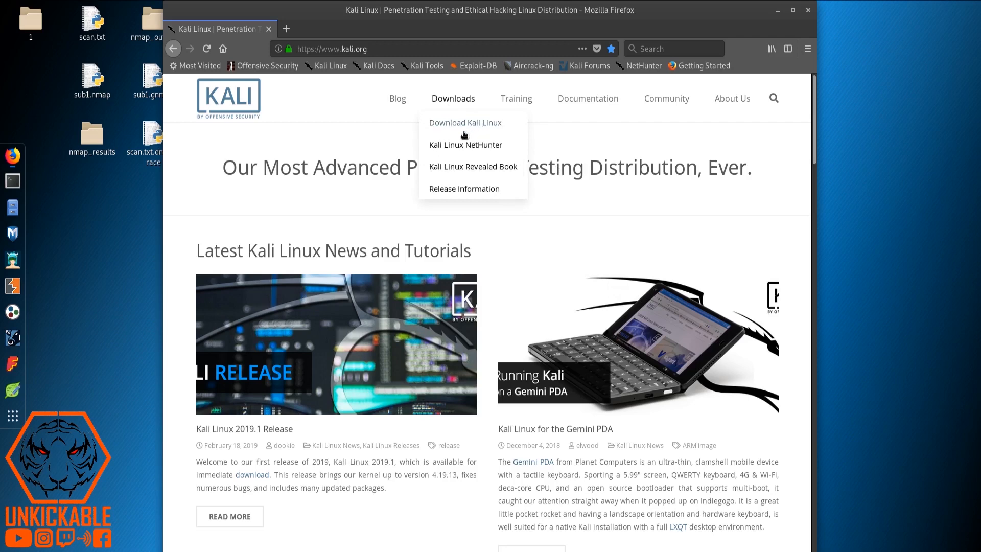
{"action": "mouse_move", "coordinate": [478, 171]}
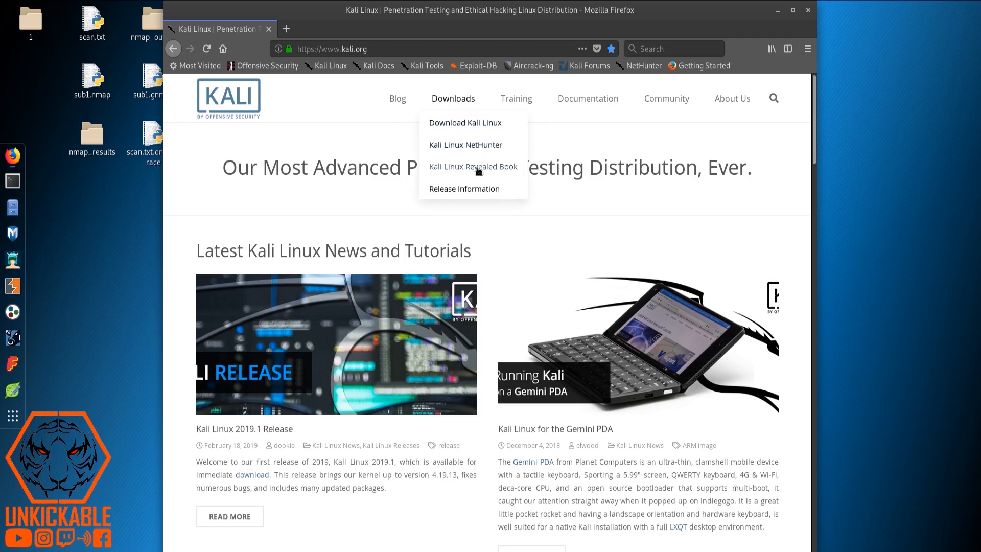
{"action": "left_click", "coordinate": [465, 123]}
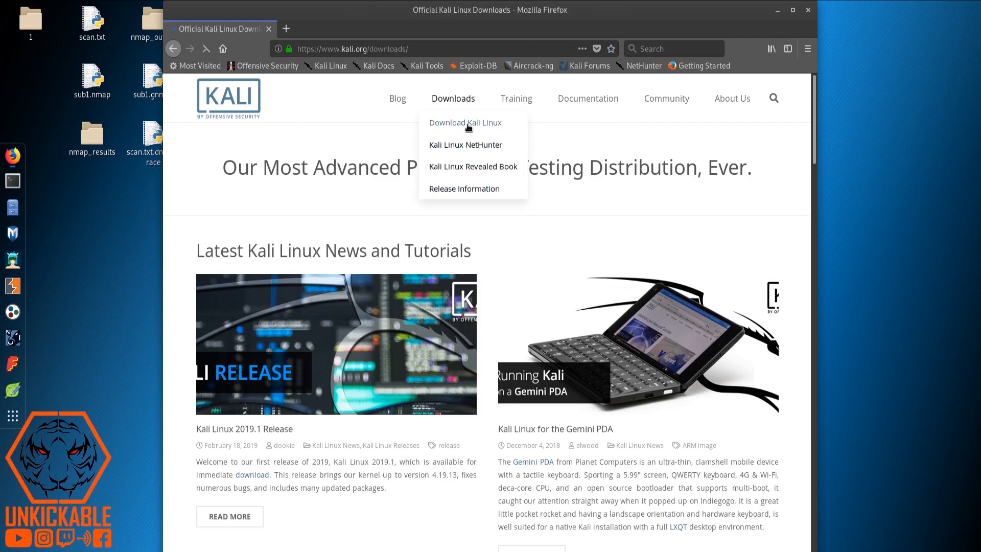
{"action": "left_click", "coordinate": [465, 122]}
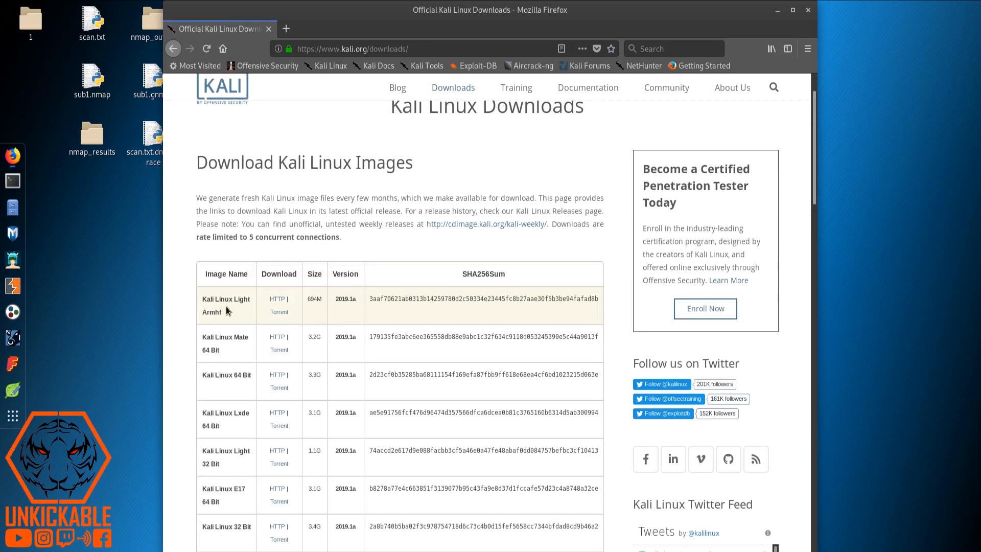
{"action": "scroll", "scroll_direction": "down", "scroll_amount": 3}
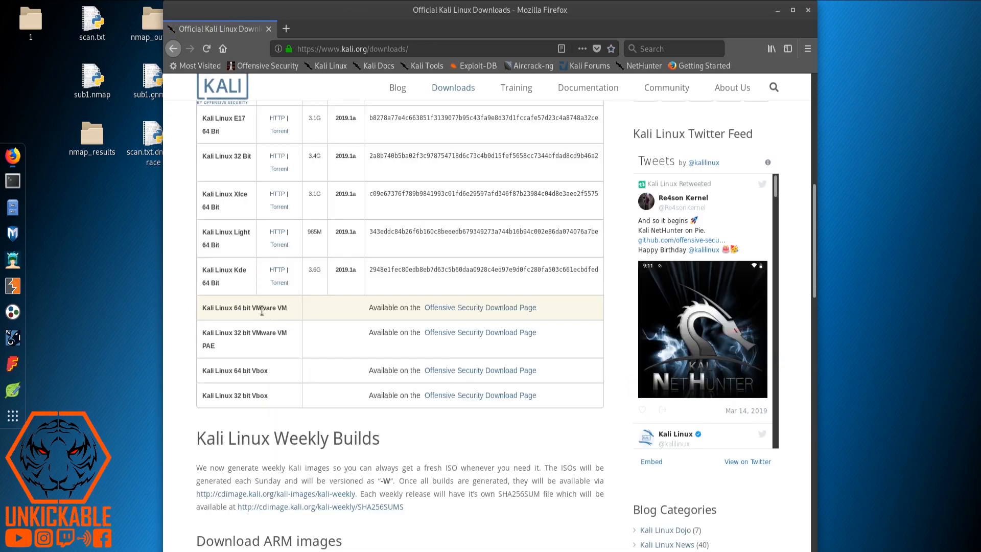
{"action": "mouse_move", "coordinate": [256, 342]}
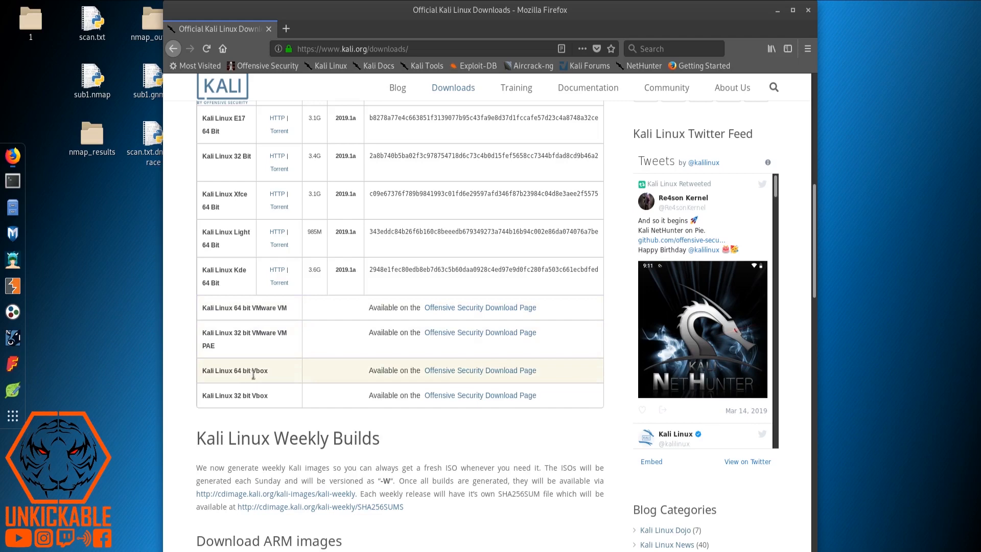
{"action": "mouse_move", "coordinate": [242, 394]}
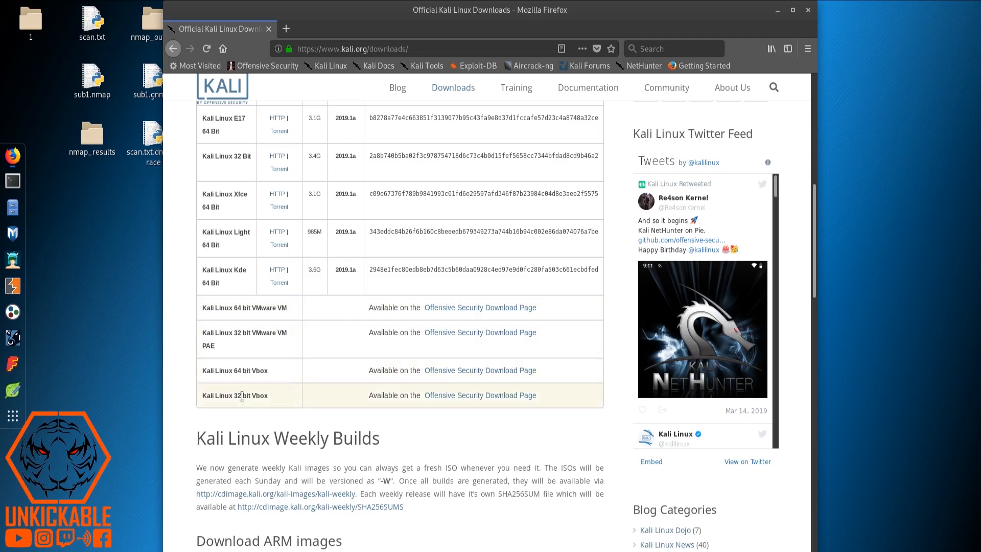
{"action": "scroll", "scroll_direction": "down", "scroll_amount": 3}
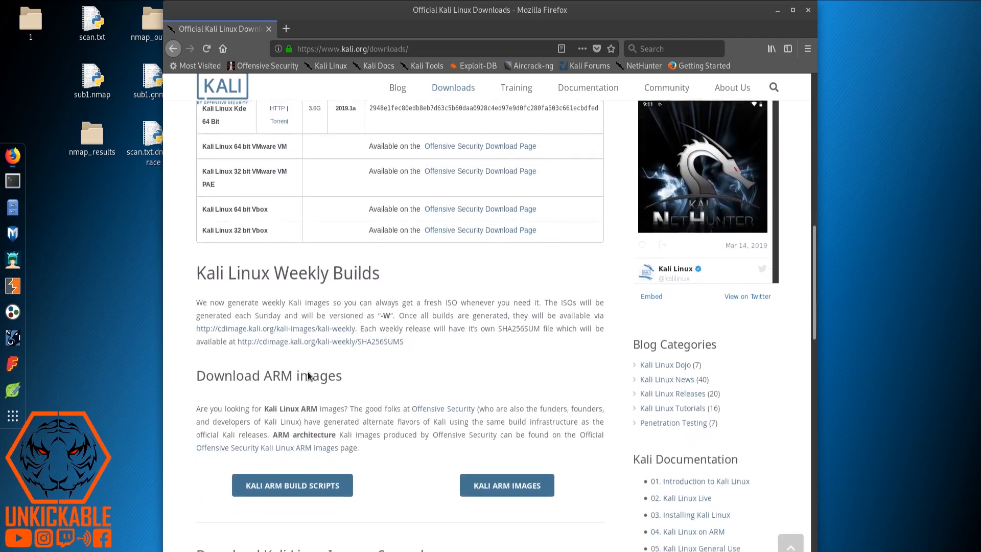
{"action": "scroll", "scroll_direction": "down", "scroll_amount": 3}
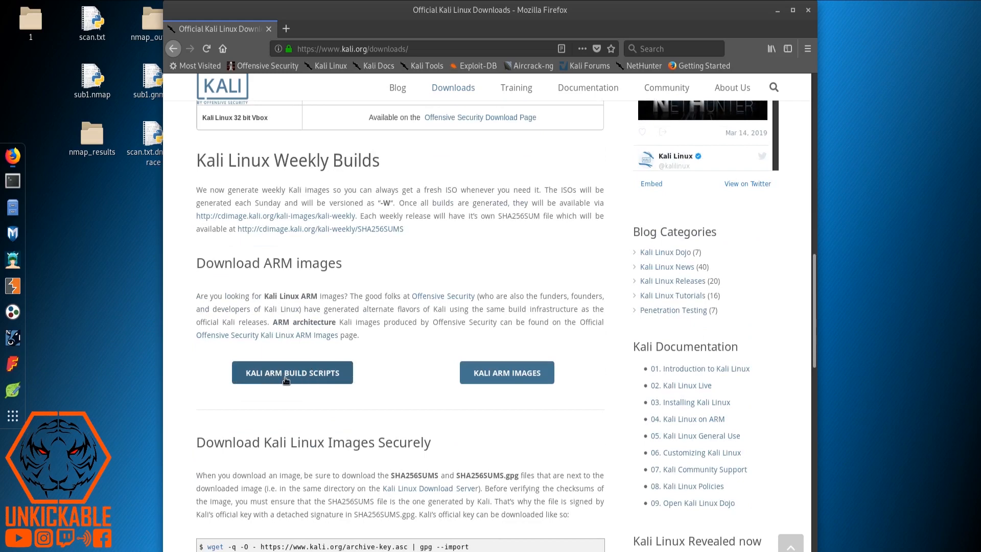
{"action": "mouse_move", "coordinate": [310, 381]}
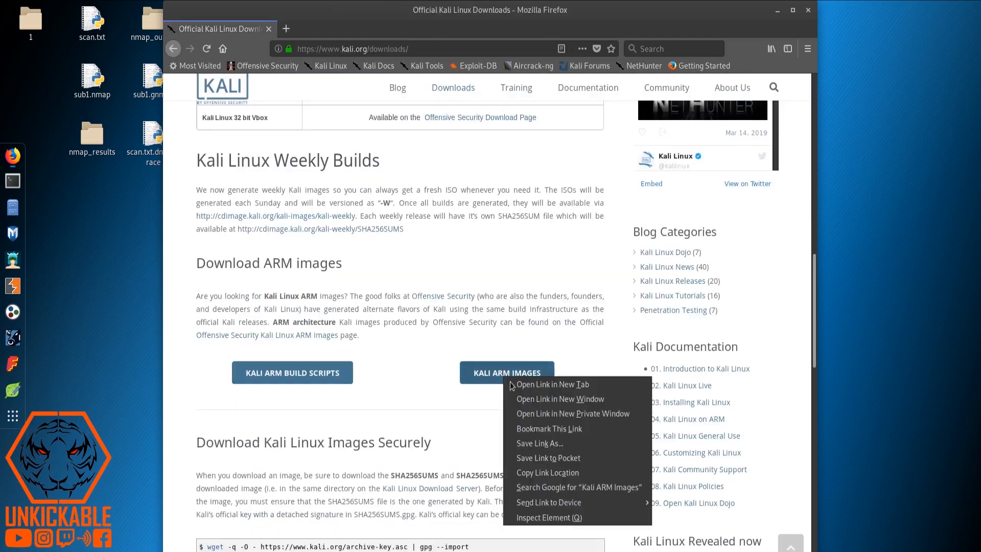
View the Kali ARM Images page in a new tab and expand the RaspberryPi Foundation image list
{"action": "left_click", "coordinate": [552, 384]}
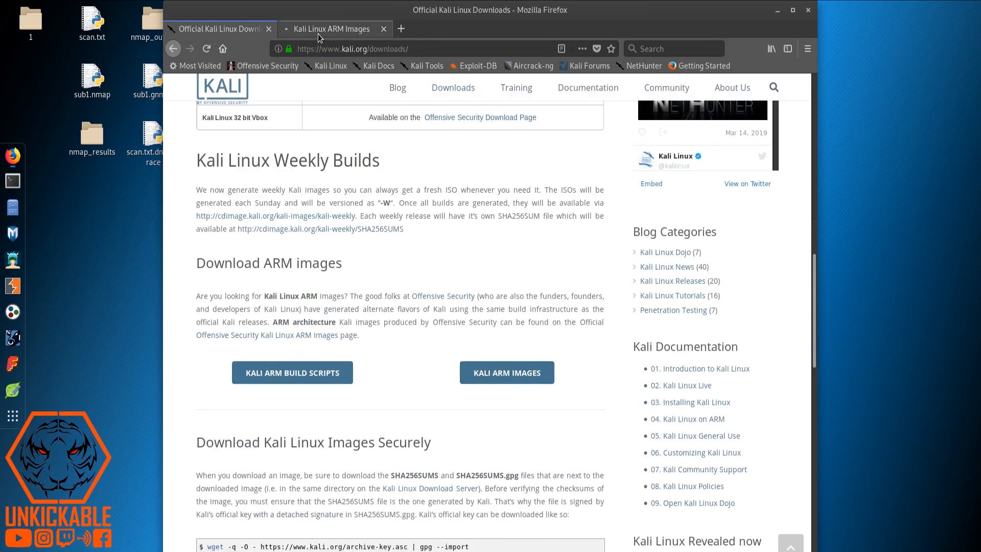
{"action": "left_click", "coordinate": [505, 372]}
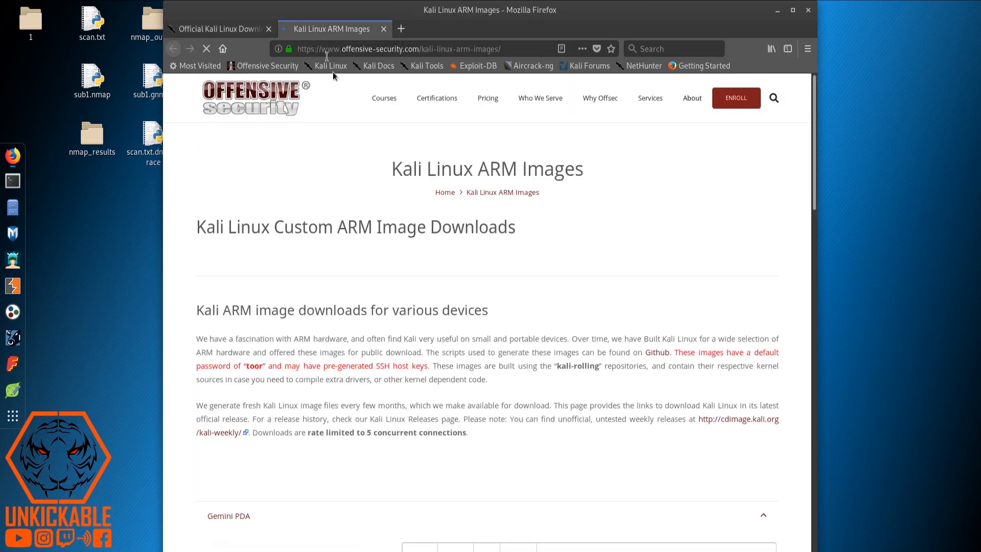
{"action": "scroll", "scroll_direction": "down", "scroll_amount": 3}
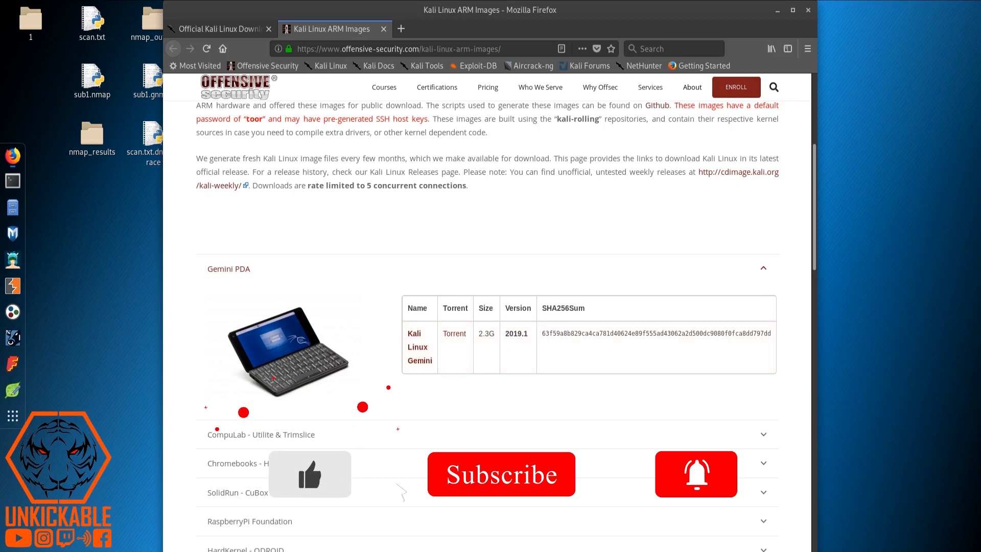
{"action": "scroll", "scroll_direction": "down", "scroll_amount": 3}
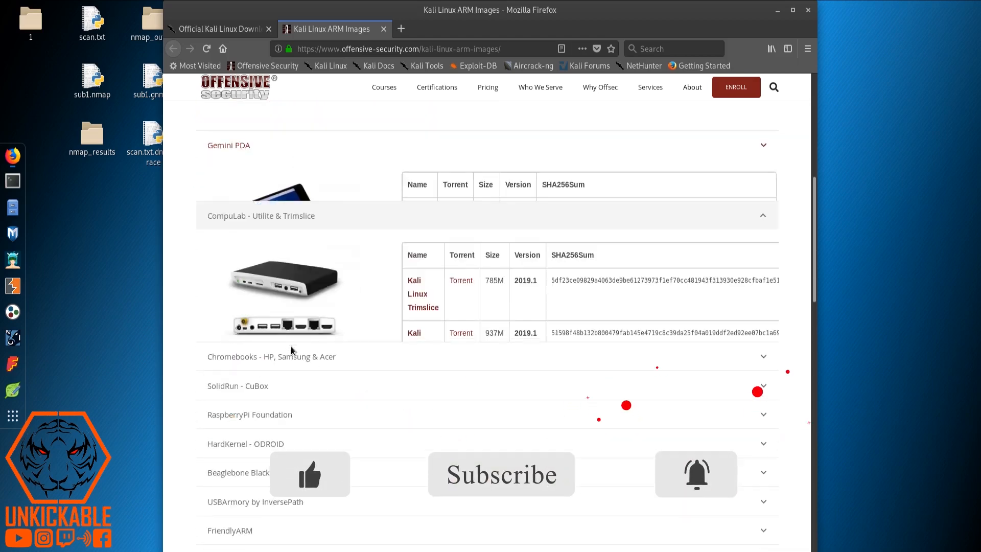
{"action": "left_click", "coordinate": [250, 414]}
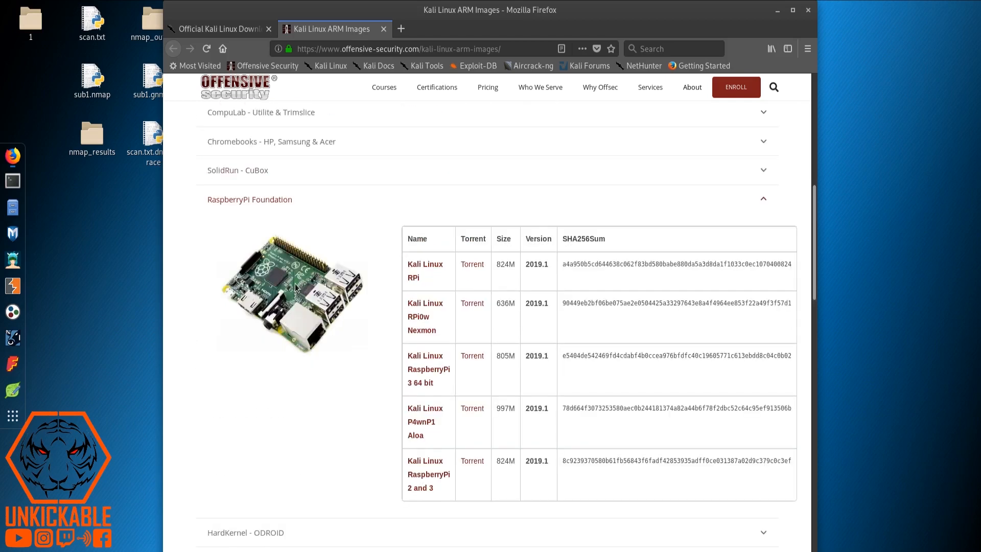
{"action": "mouse_move", "coordinate": [311, 338]}
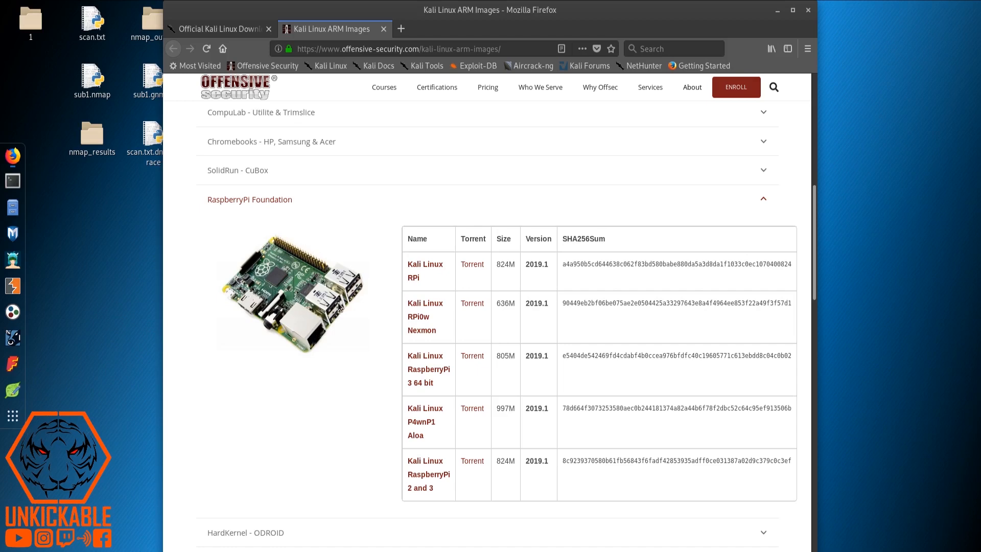
{"action": "mouse_move", "coordinate": [358, 302]}
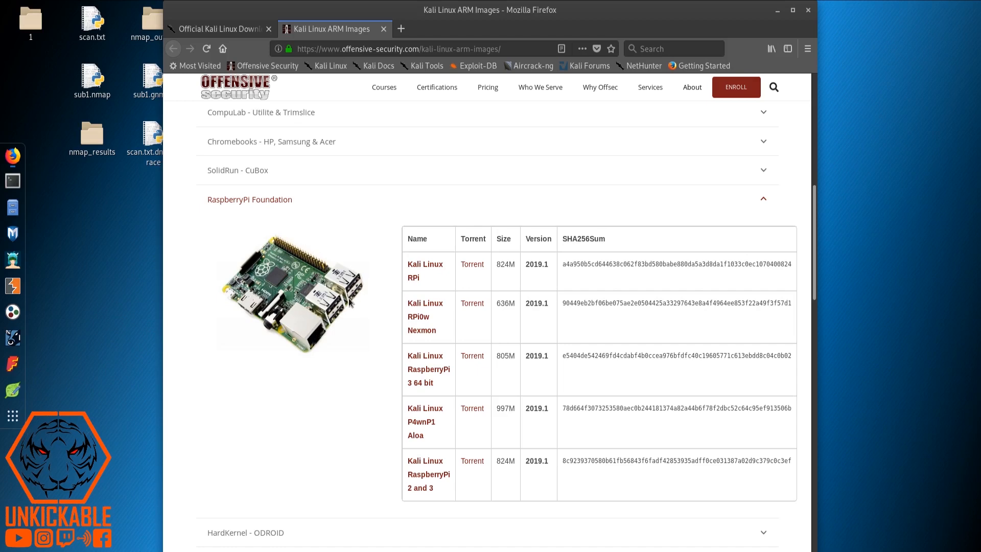
{"action": "mouse_move", "coordinate": [271, 332]}
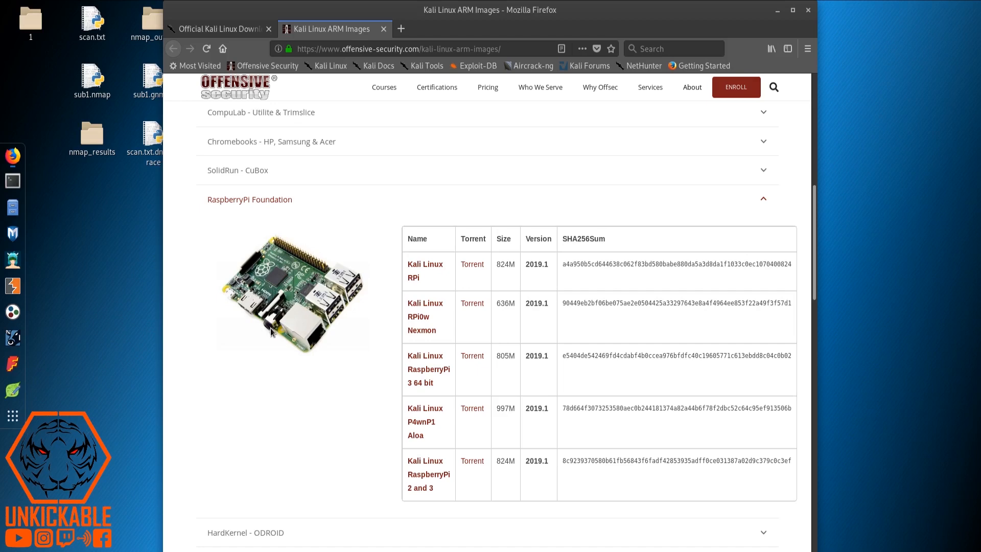
{"action": "mouse_move", "coordinate": [256, 314]}
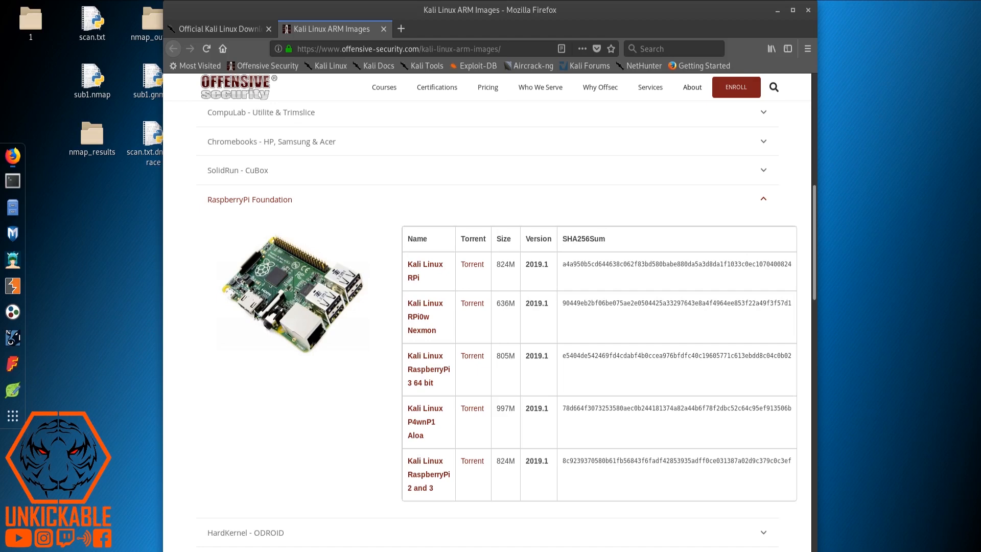
{"action": "mouse_move", "coordinate": [269, 310]}
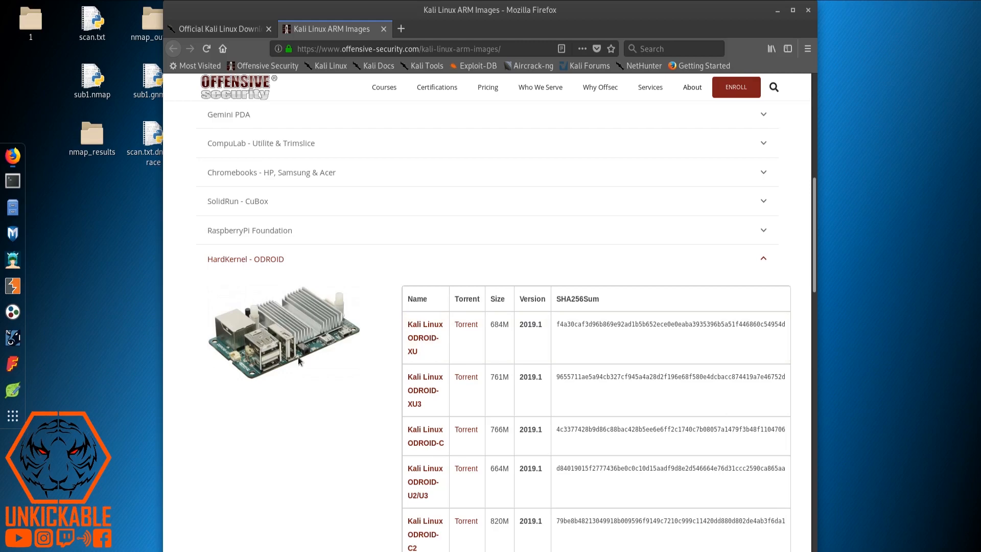
{"action": "scroll", "scroll_direction": "down", "scroll_amount": 3}
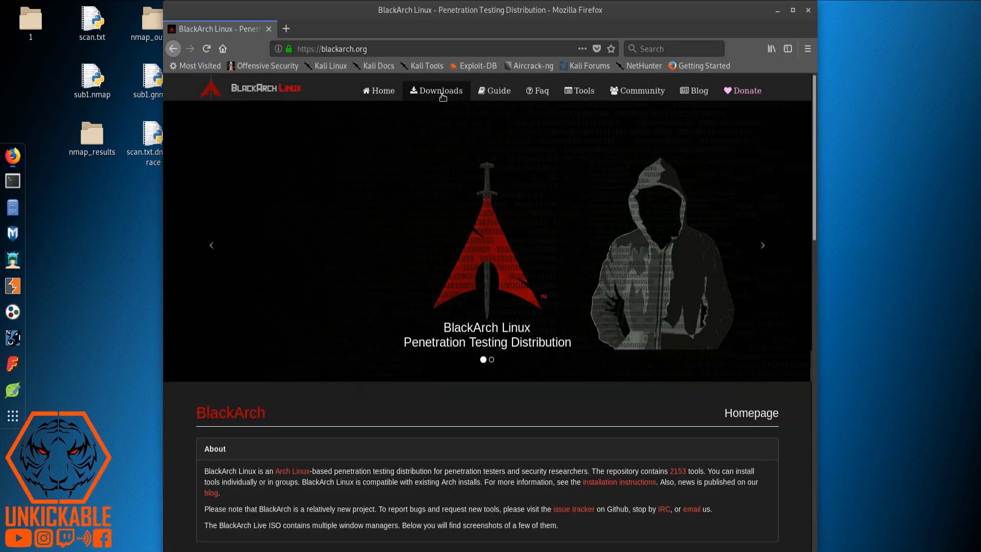
Read down the BlackArch downloads page through its ISO, install and ARM sections to the mirror list
{"action": "left_click", "coordinate": [439, 90]}
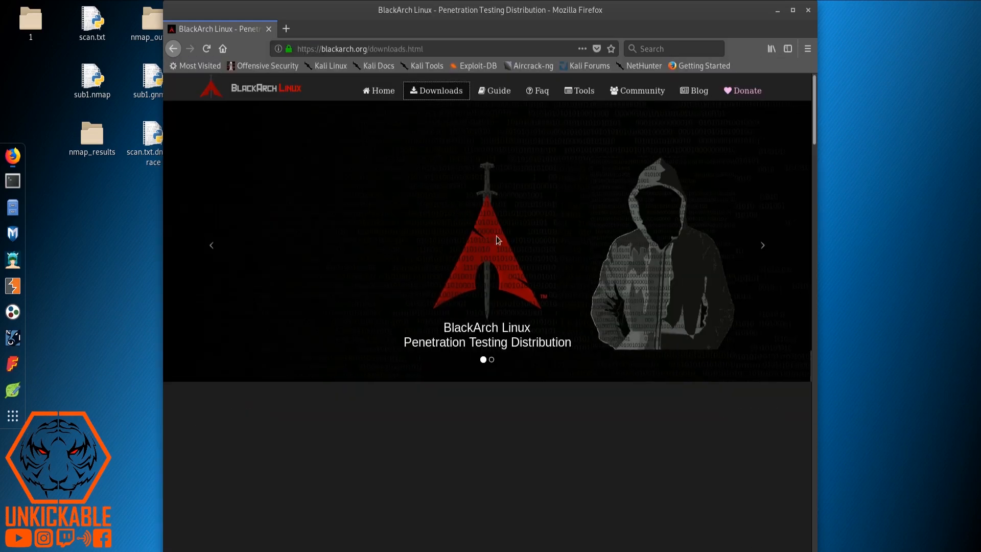
{"action": "scroll", "scroll_direction": "down", "scroll_amount": 3}
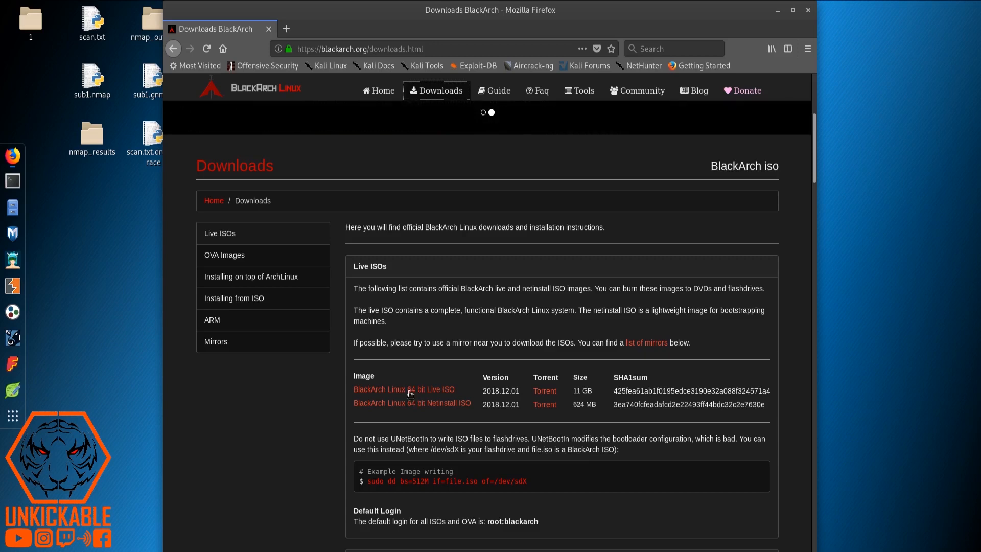
{"action": "scroll", "scroll_direction": "down", "scroll_amount": 3}
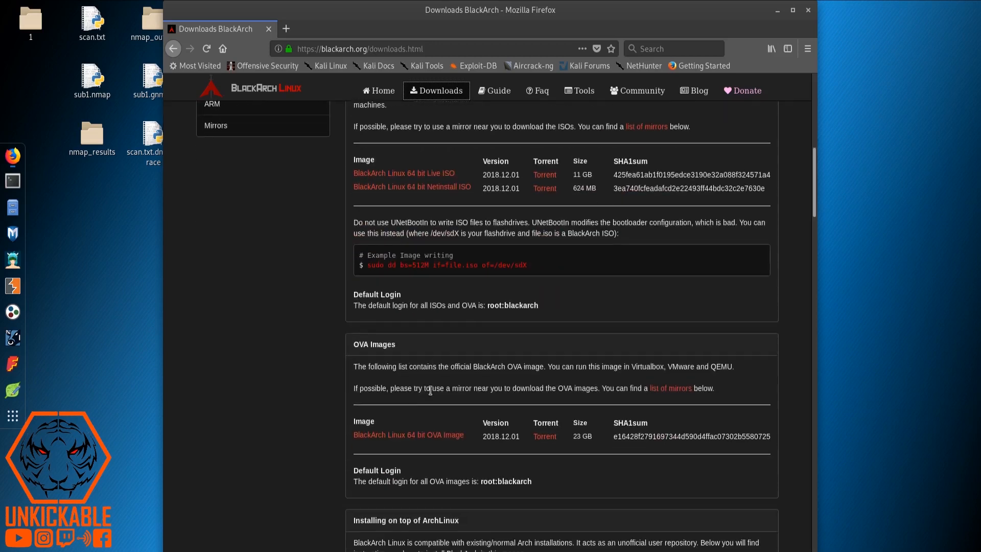
{"action": "scroll", "scroll_direction": "up", "scroll_amount": 3}
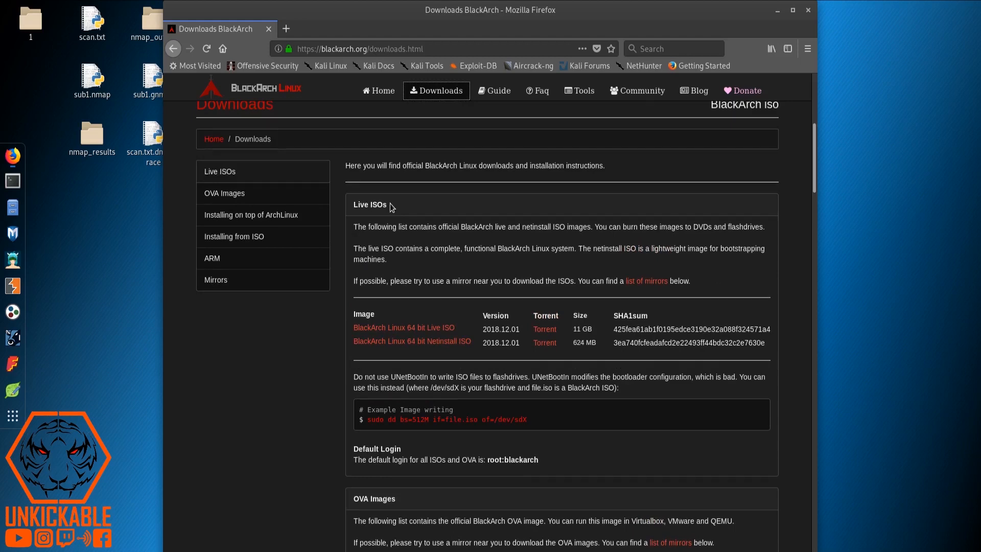
{"action": "scroll", "scroll_direction": "down", "scroll_amount": 3}
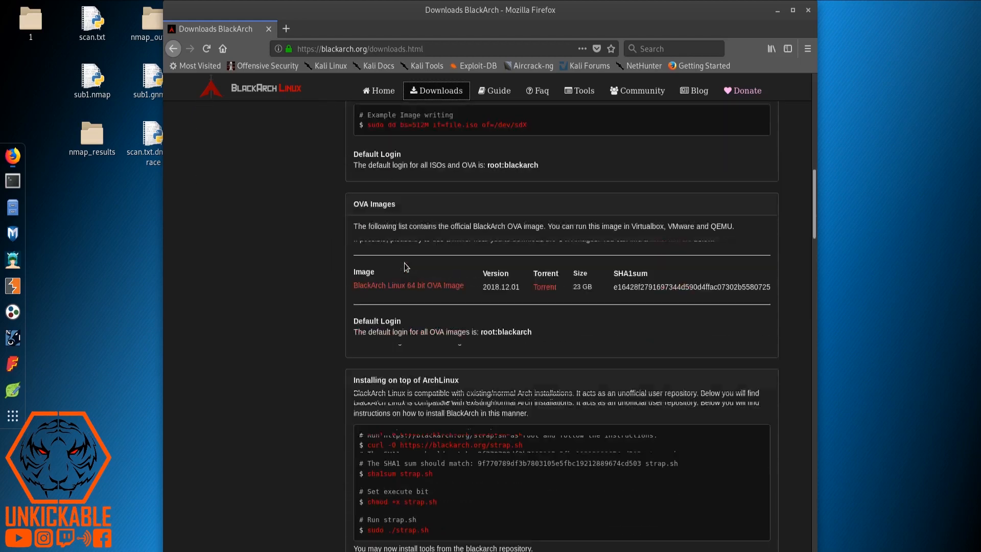
{"action": "scroll", "scroll_direction": "down", "scroll_amount": 3}
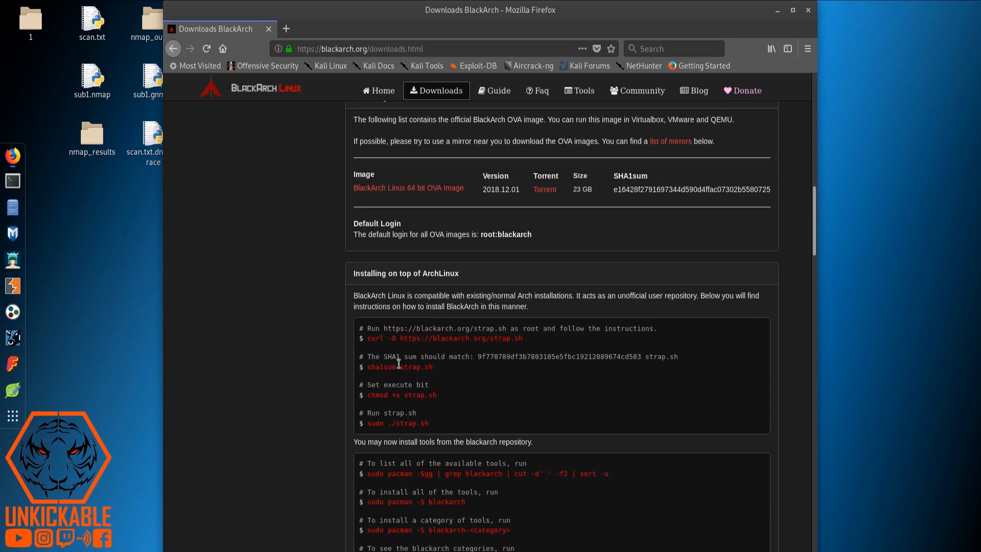
{"action": "scroll", "scroll_direction": "down", "scroll_amount": 3}
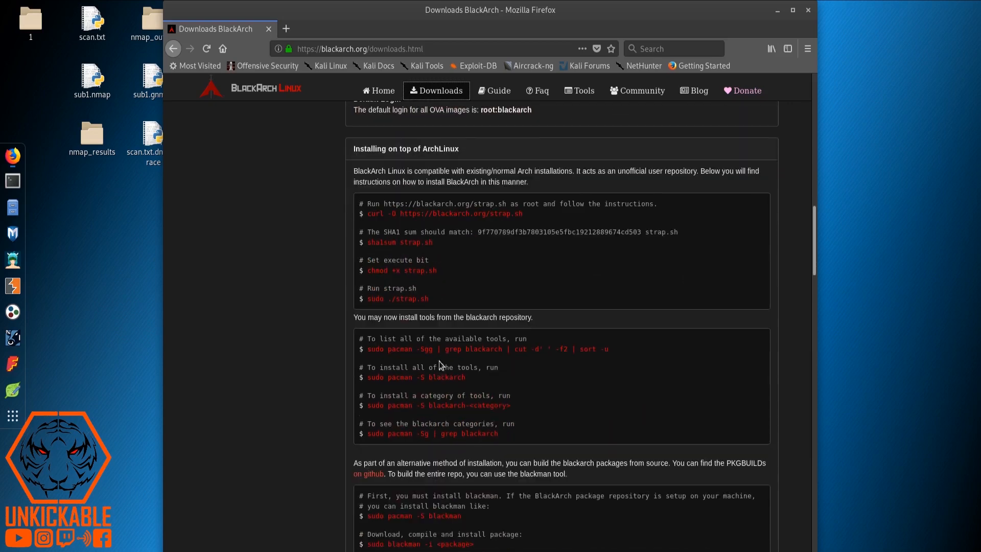
{"action": "scroll", "scroll_direction": "down", "scroll_amount": 3}
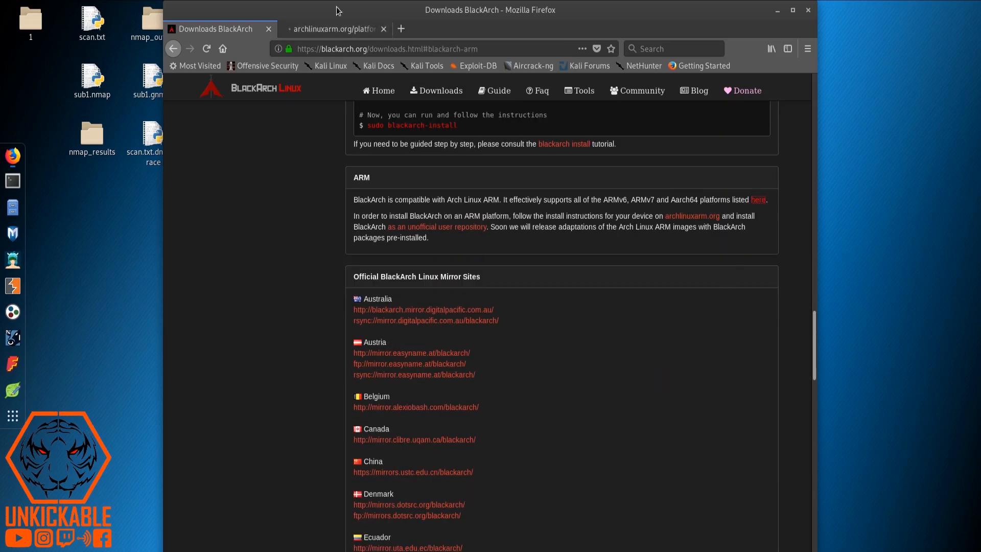
View the Arch Linux ARM platforms tab, close it, and return to the top of the BlackArch page
{"action": "left_click", "coordinate": [331, 28]}
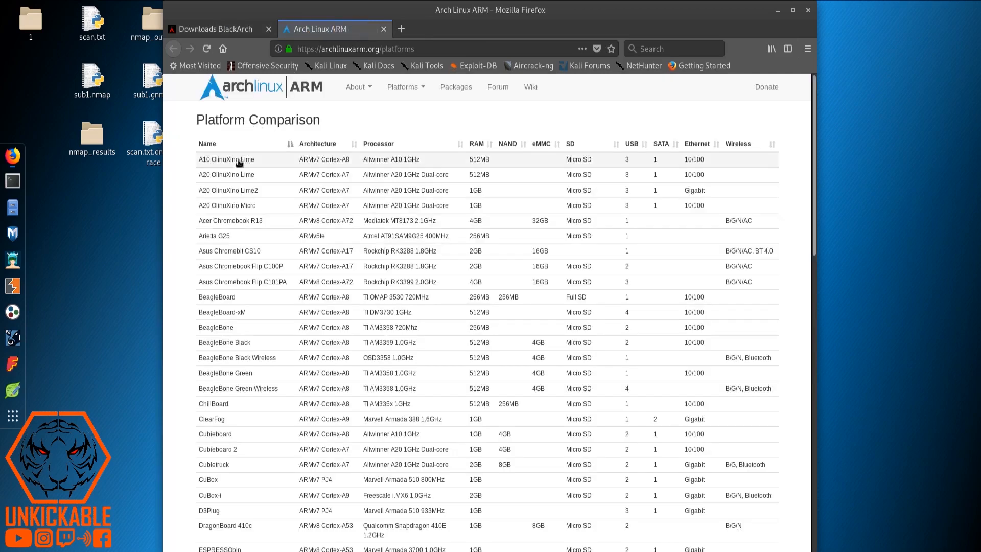
{"action": "mouse_move", "coordinate": [241, 178]}
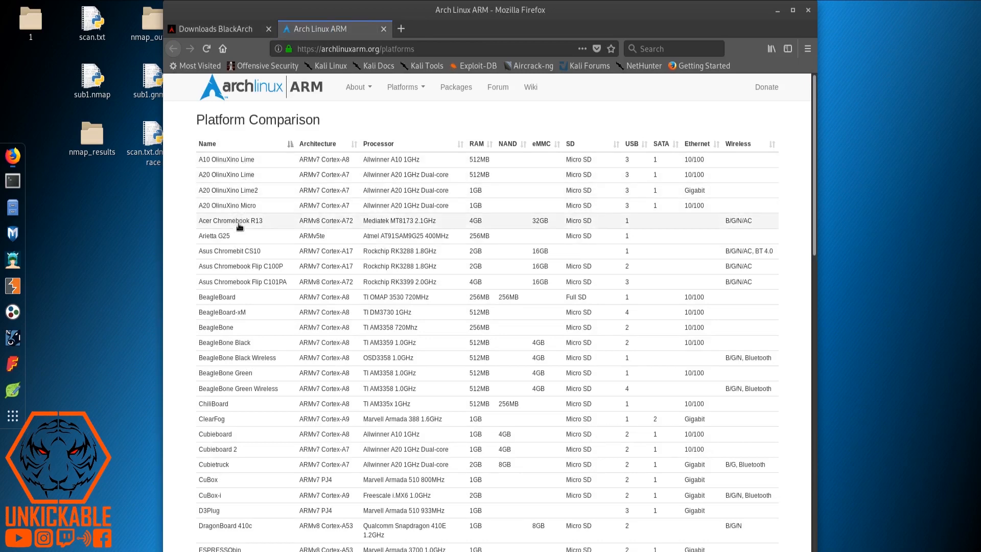
{"action": "mouse_move", "coordinate": [438, 182]}
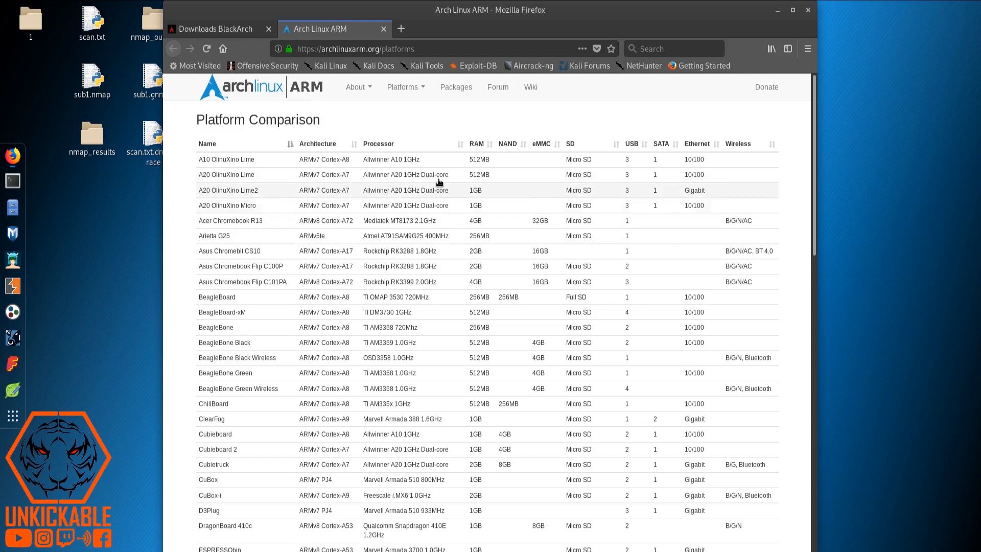
{"action": "mouse_move", "coordinate": [364, 37]}
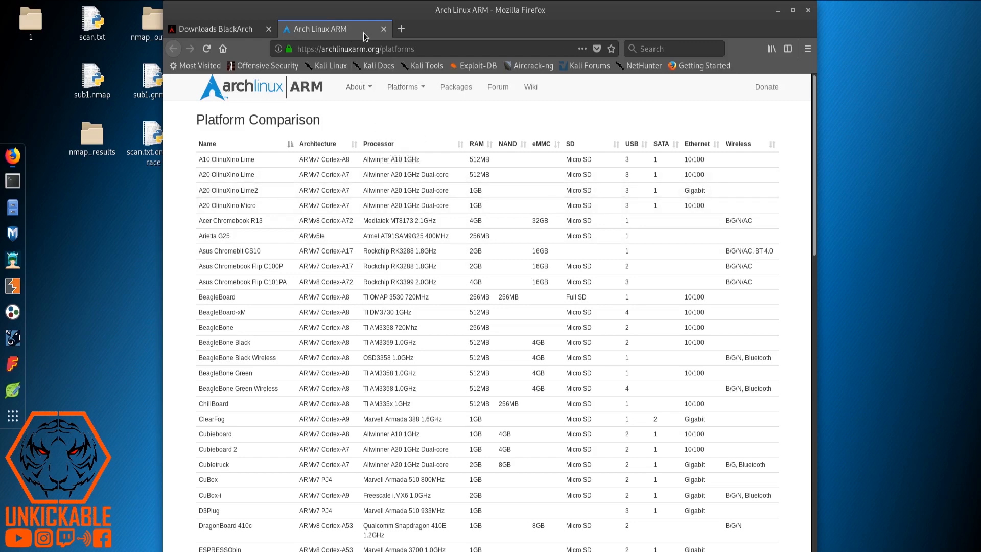
{"action": "mouse_move", "coordinate": [383, 28]}
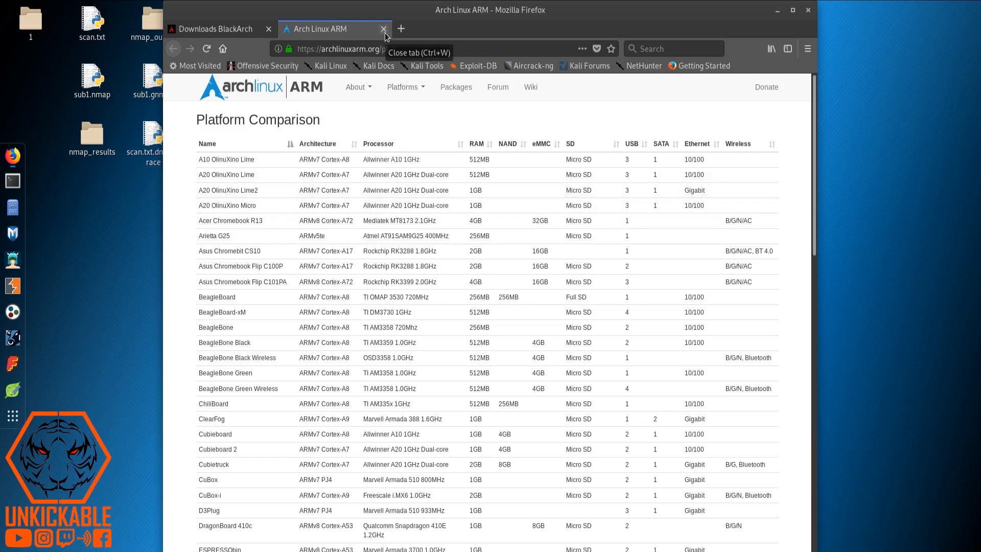
{"action": "left_click", "coordinate": [382, 29]}
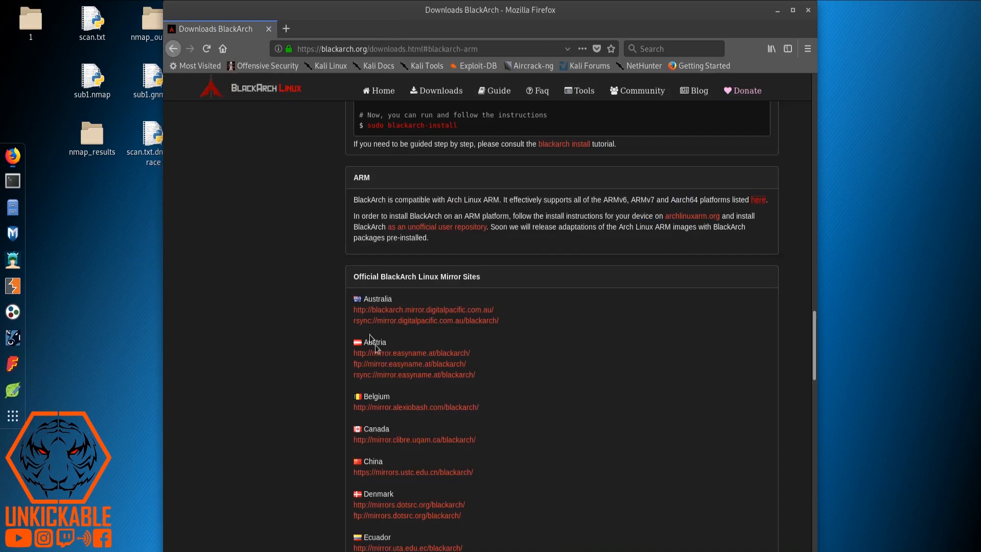
{"action": "scroll", "scroll_direction": "up", "scroll_amount": 3}
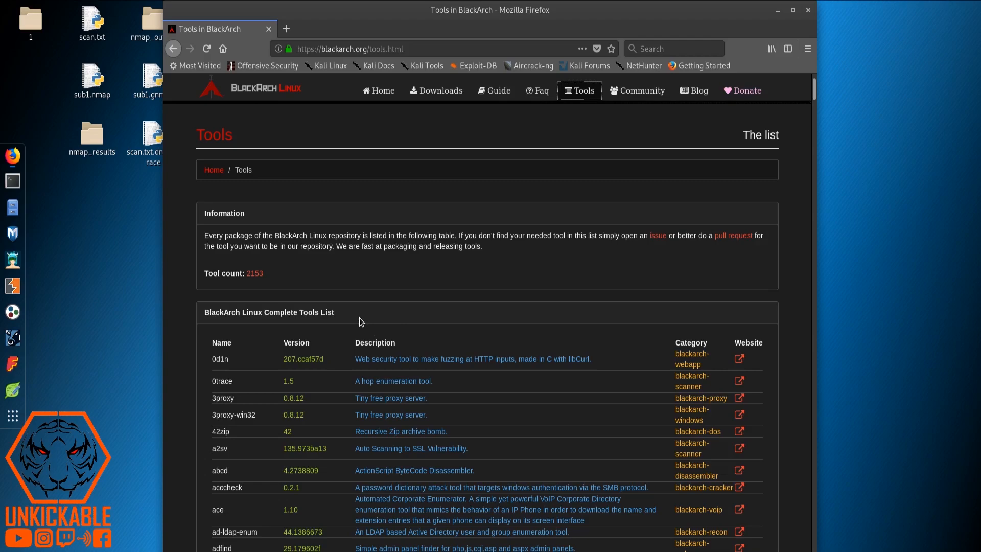
Scroll down through the whole BlackArch tools list
{"action": "scroll", "scroll_direction": "down", "scroll_amount": 3}
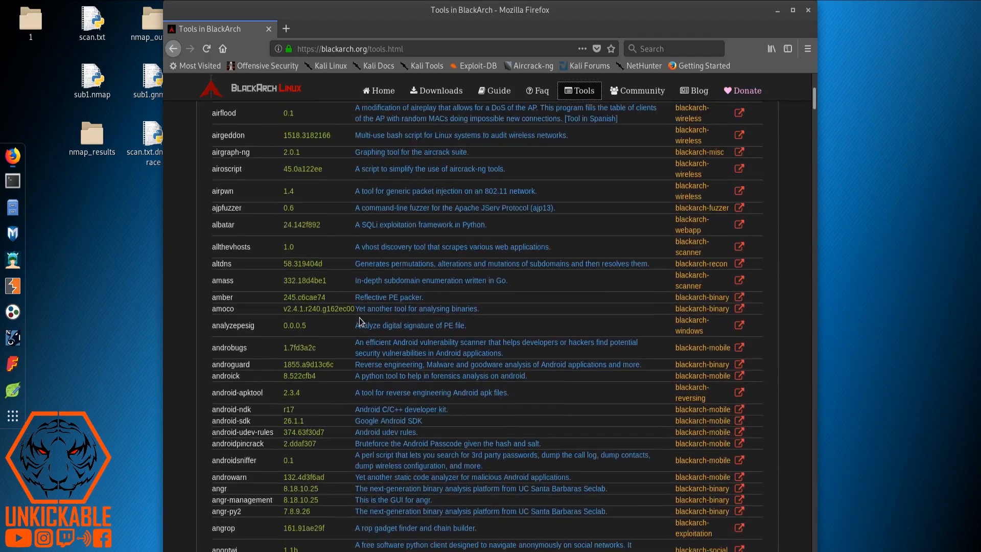
{"action": "scroll", "scroll_direction": "down", "scroll_amount": 3}
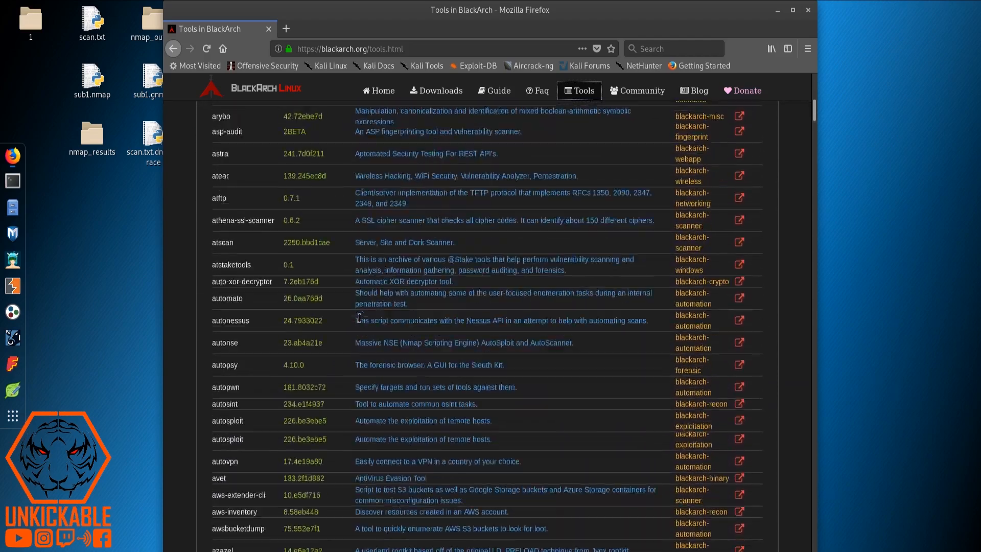
{"action": "scroll", "scroll_direction": "down", "scroll_amount": 3}
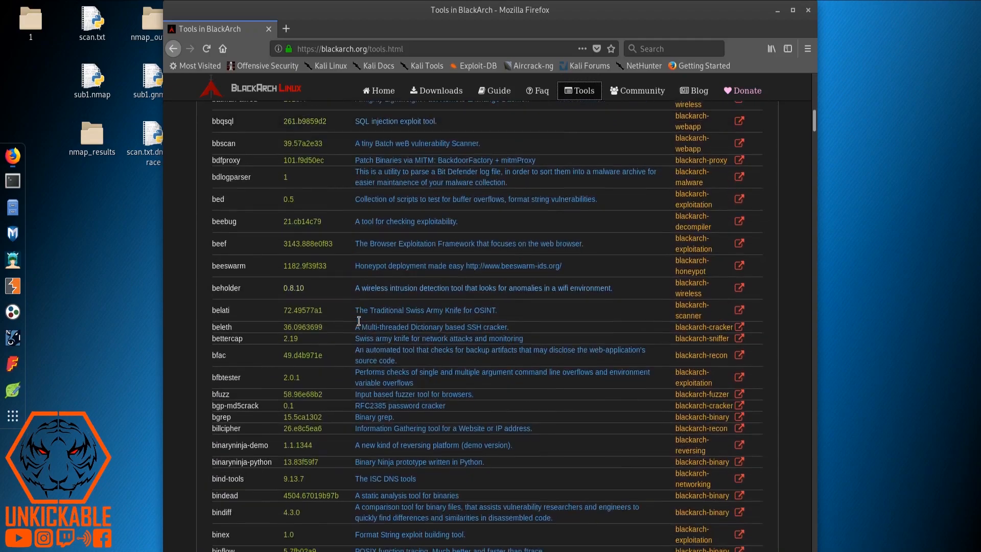
{"action": "scroll", "scroll_direction": "down", "scroll_amount": 3}
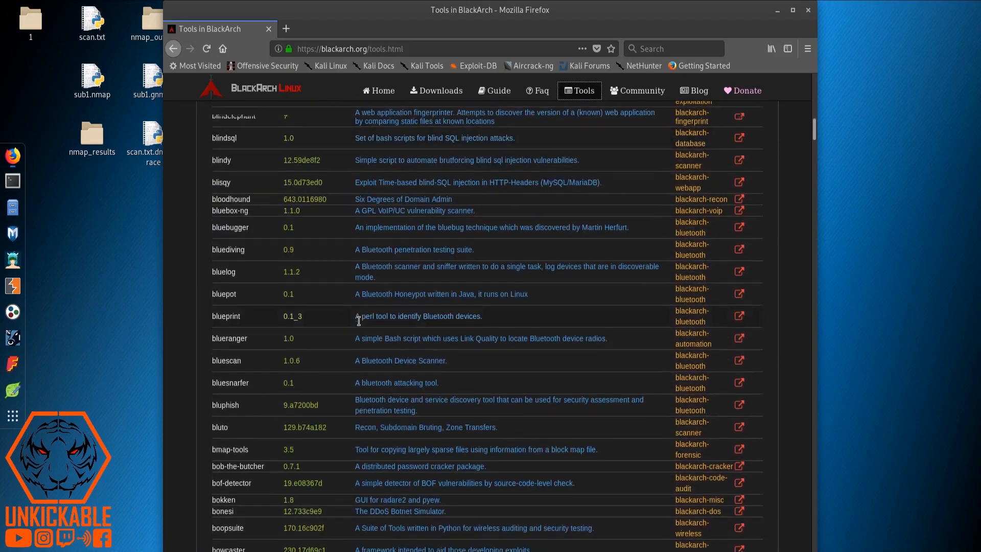
{"action": "scroll", "scroll_direction": "down", "scroll_amount": 3}
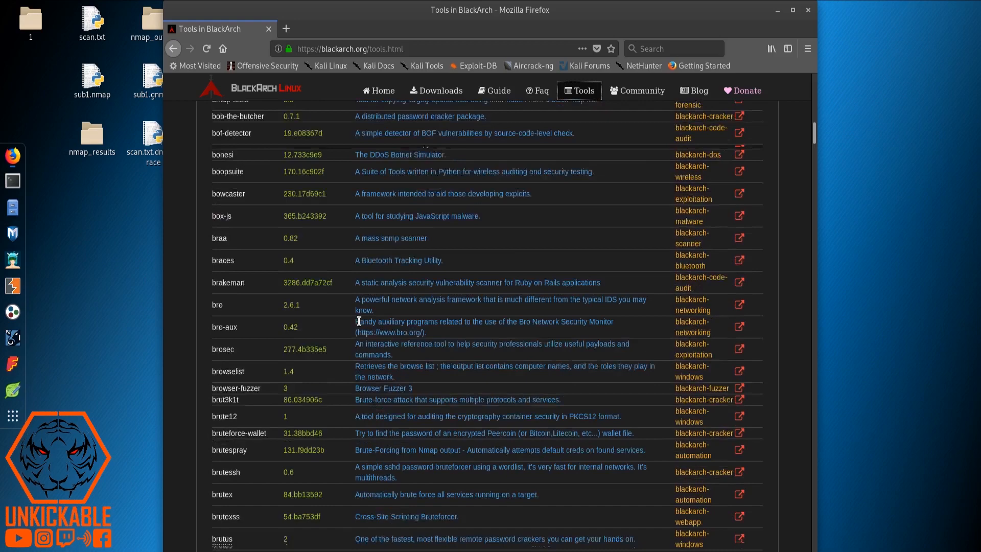
{"action": "scroll", "scroll_direction": "down", "scroll_amount": 3}
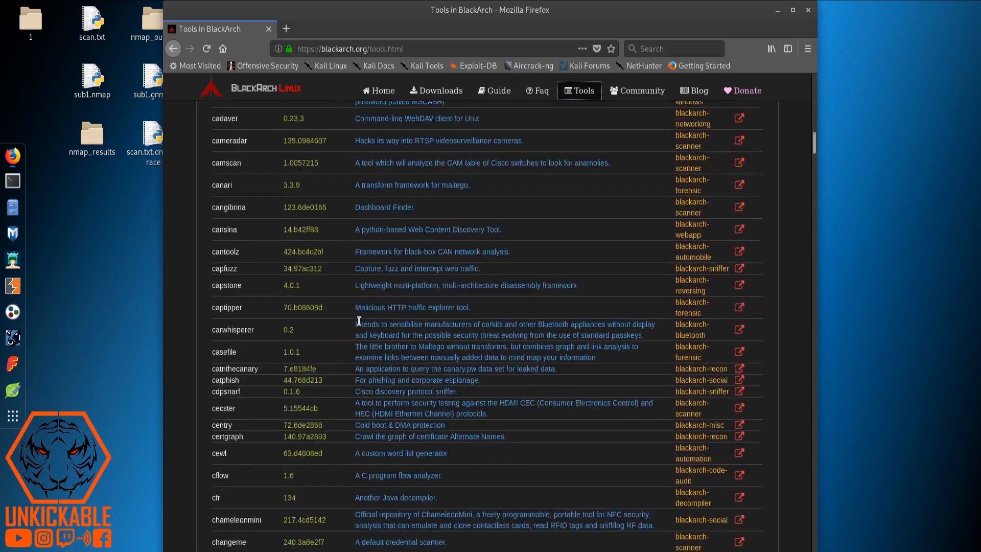
{"action": "scroll", "scroll_direction": "down", "scroll_amount": 3}
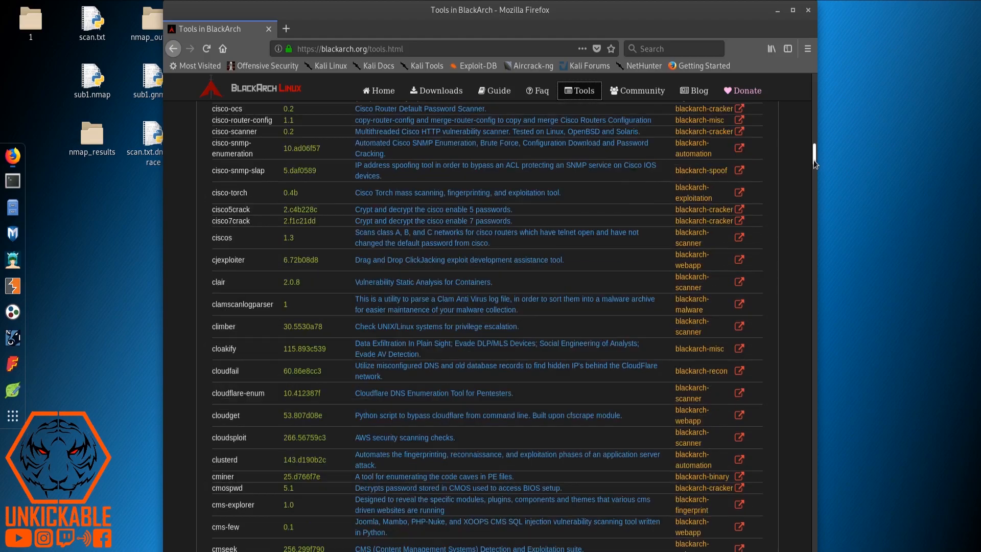
{"action": "scroll", "scroll_direction": "down", "scroll_amount": 3}
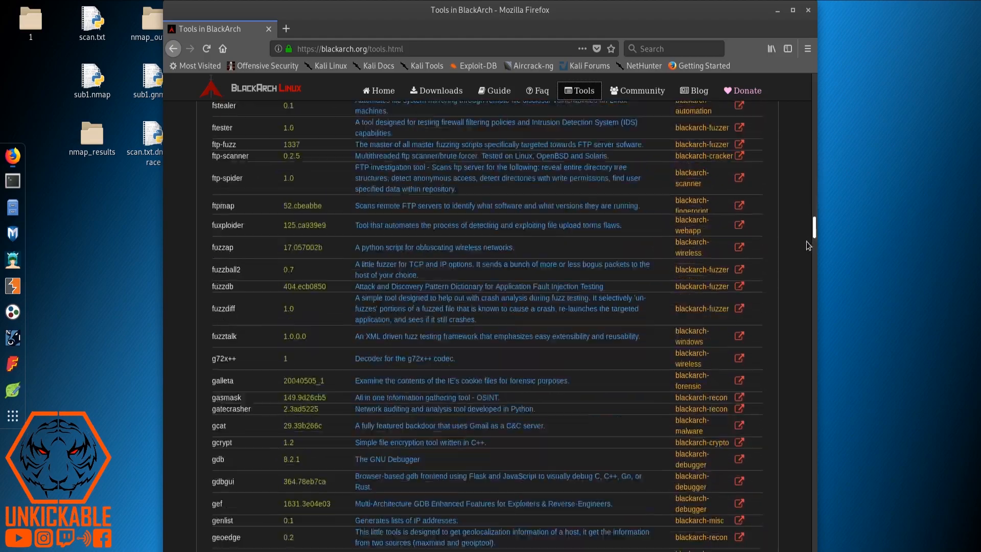
{"action": "scroll", "scroll_direction": "down", "scroll_amount": 3}
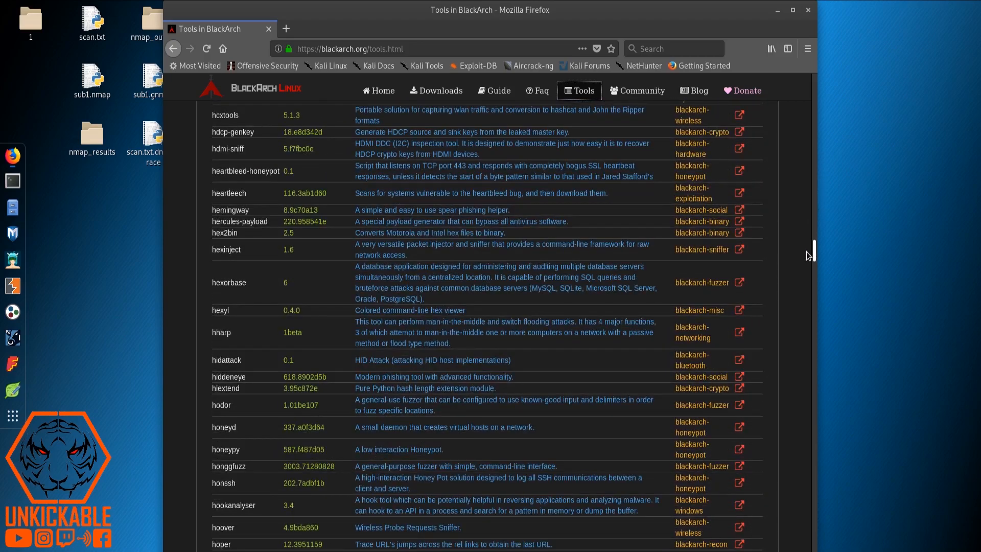
{"action": "scroll", "scroll_direction": "down", "scroll_amount": 3}
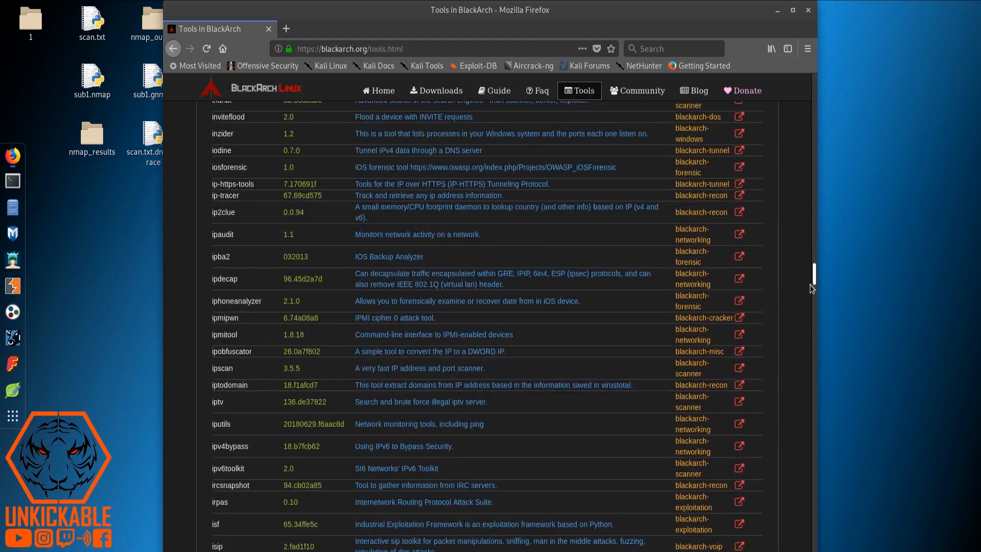
{"action": "scroll", "scroll_direction": "down", "scroll_amount": 3}
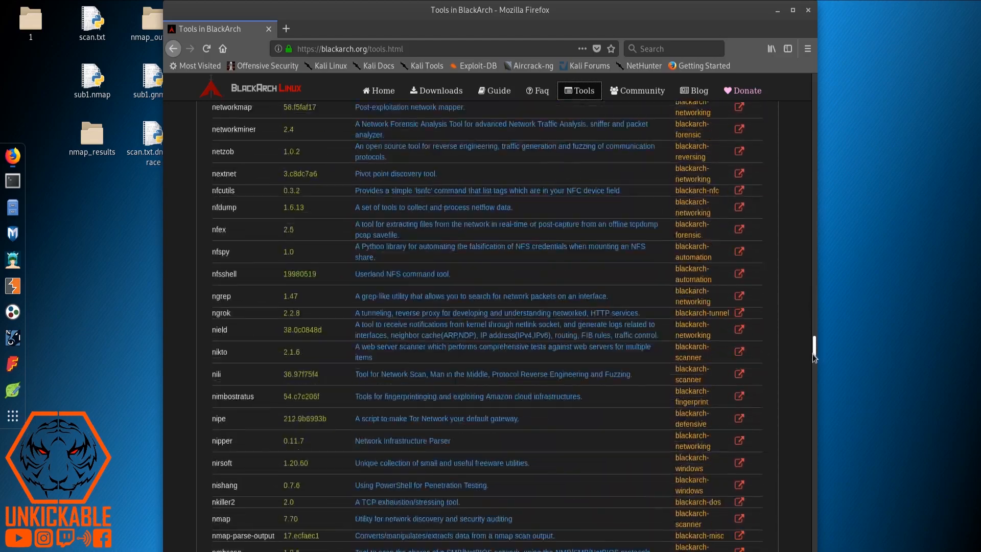
{"action": "scroll", "scroll_direction": "down", "scroll_amount": 3}
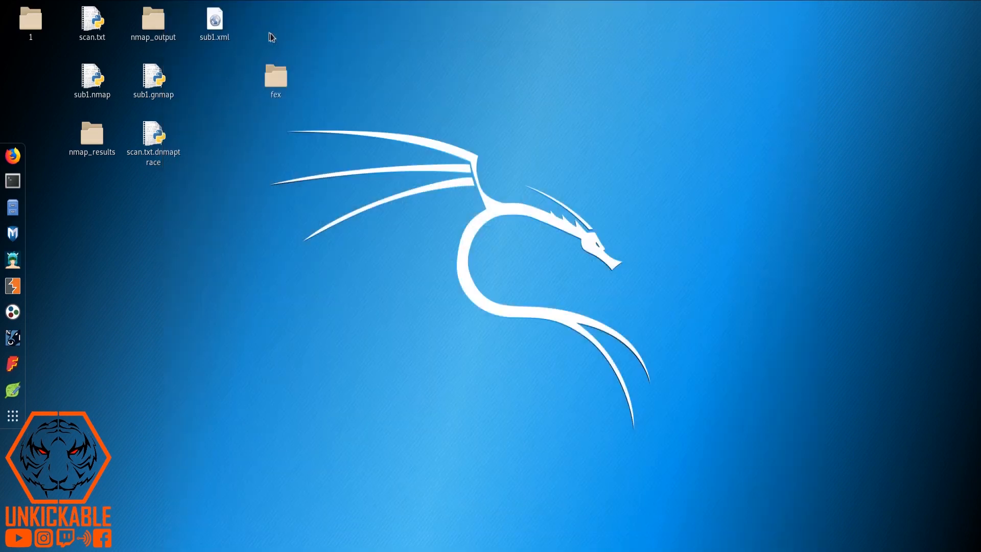
{"action": "mouse_move", "coordinate": [416, 59]}
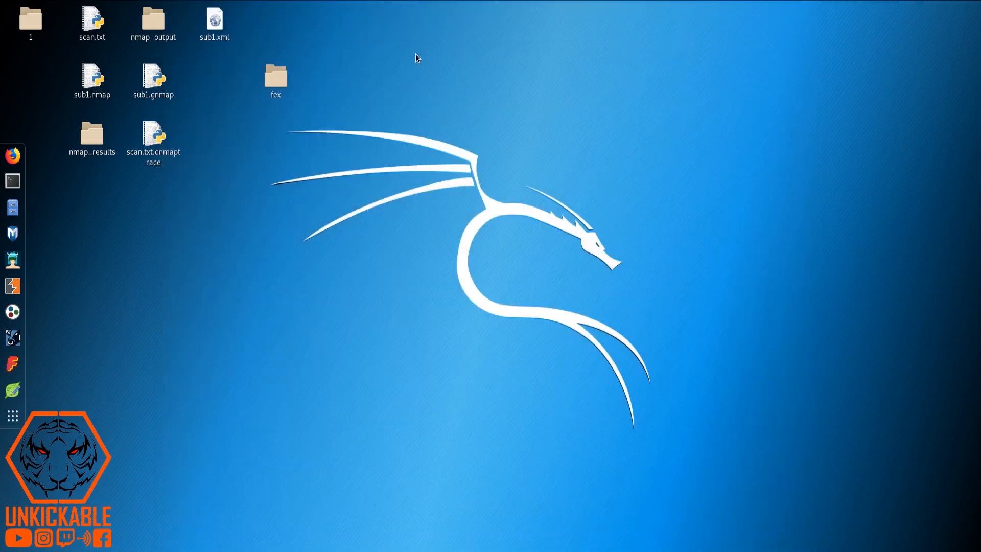
{"action": "mouse_move", "coordinate": [133, 252]}
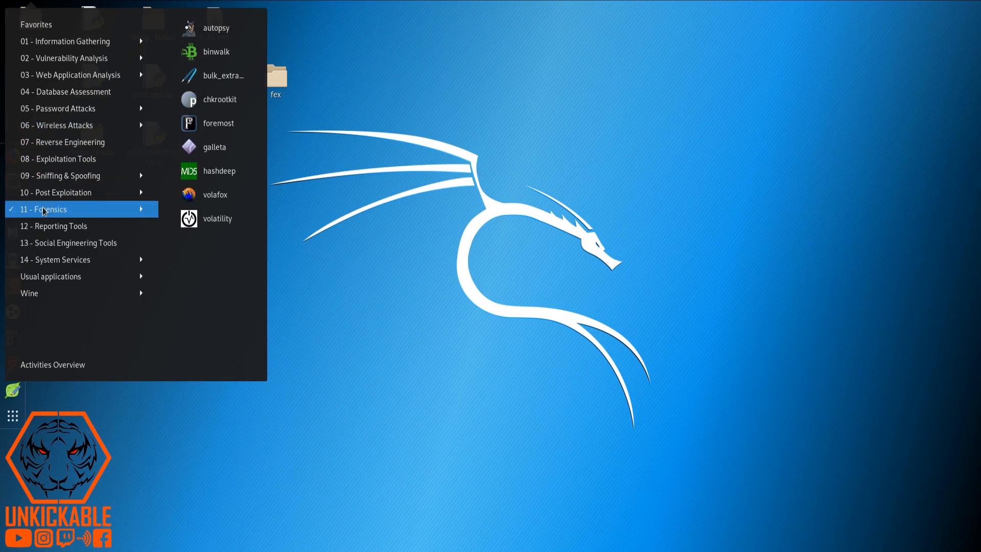
{"action": "mouse_move", "coordinate": [43, 218]}
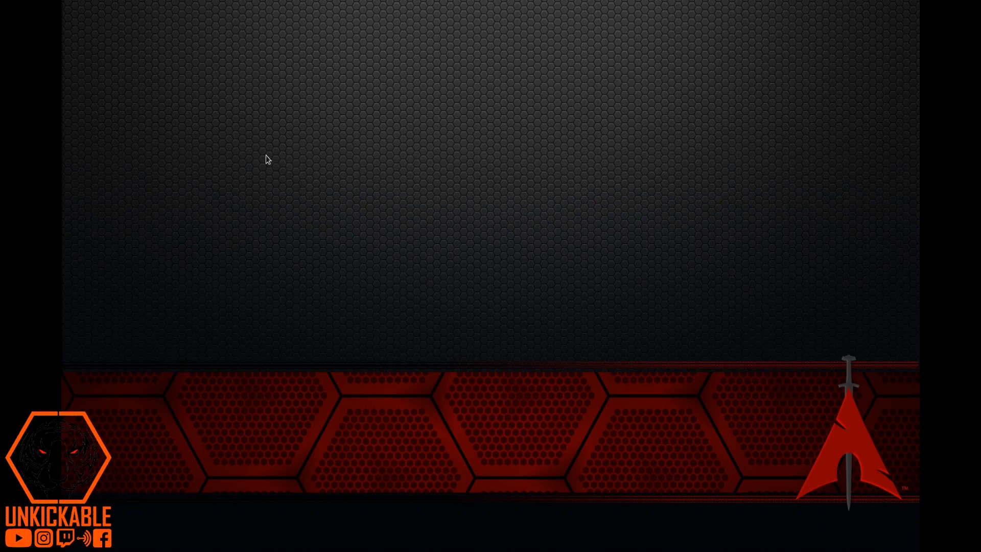
{"action": "right_click", "coordinate": [266, 160]}
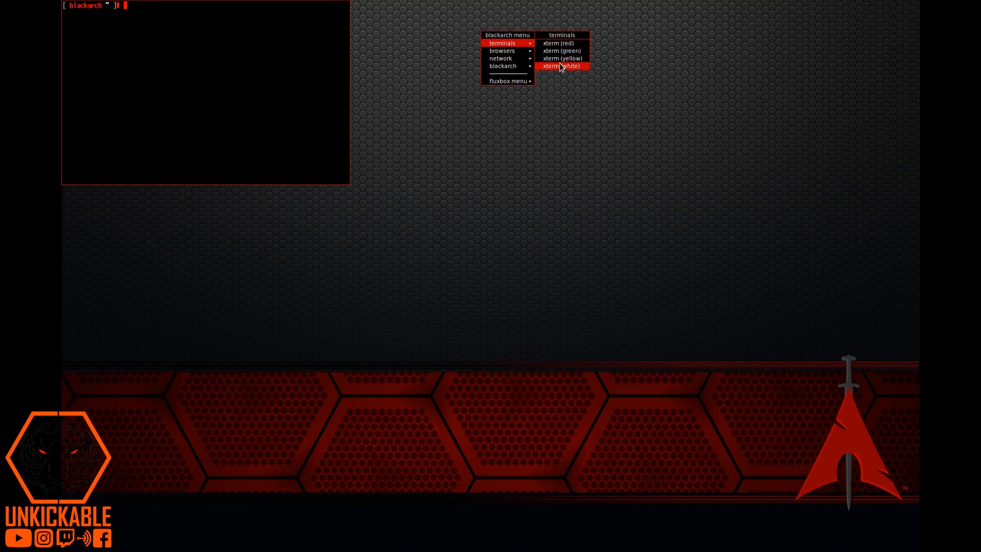
{"action": "left_click", "coordinate": [561, 65]}
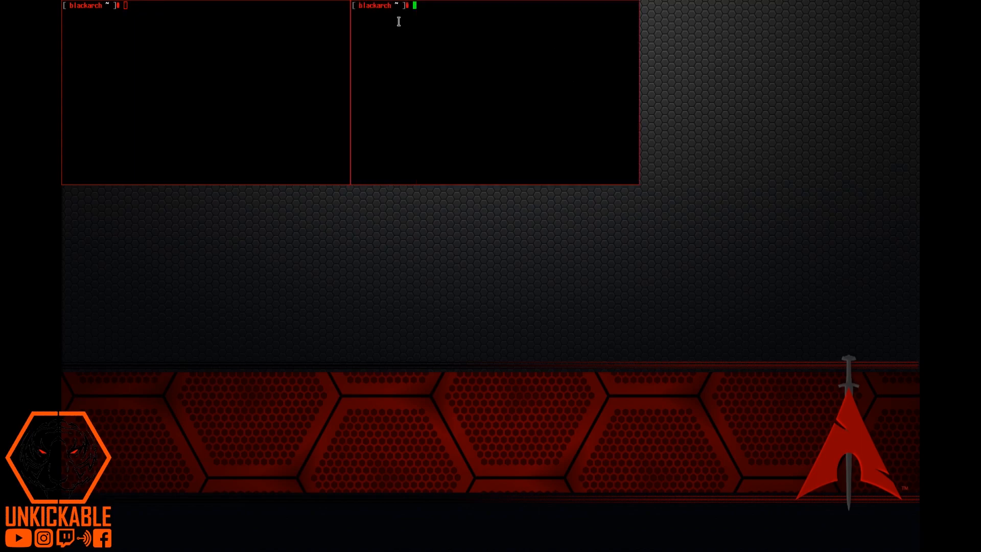
{"action": "type", "text": "fghfgh"}
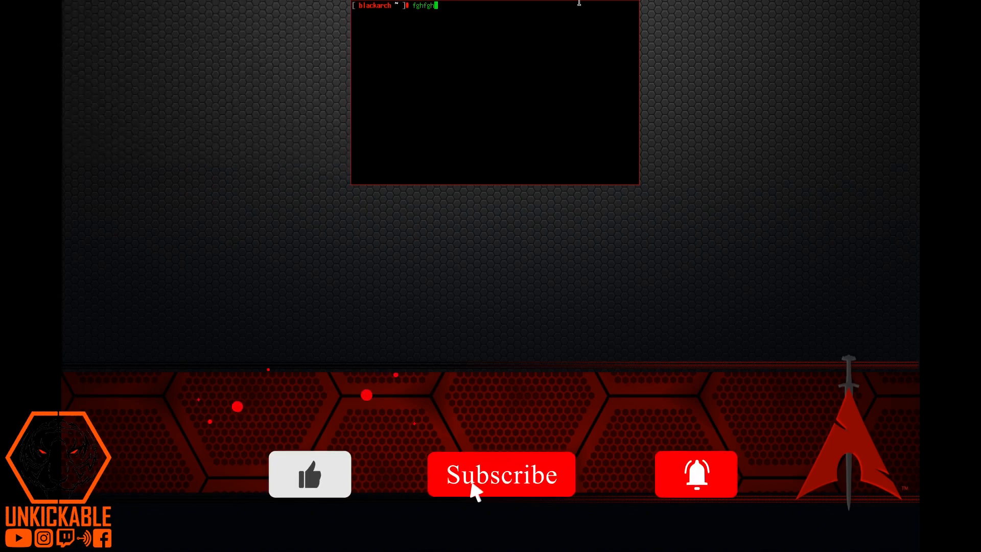
{"action": "mouse_move", "coordinate": [695, 494]}
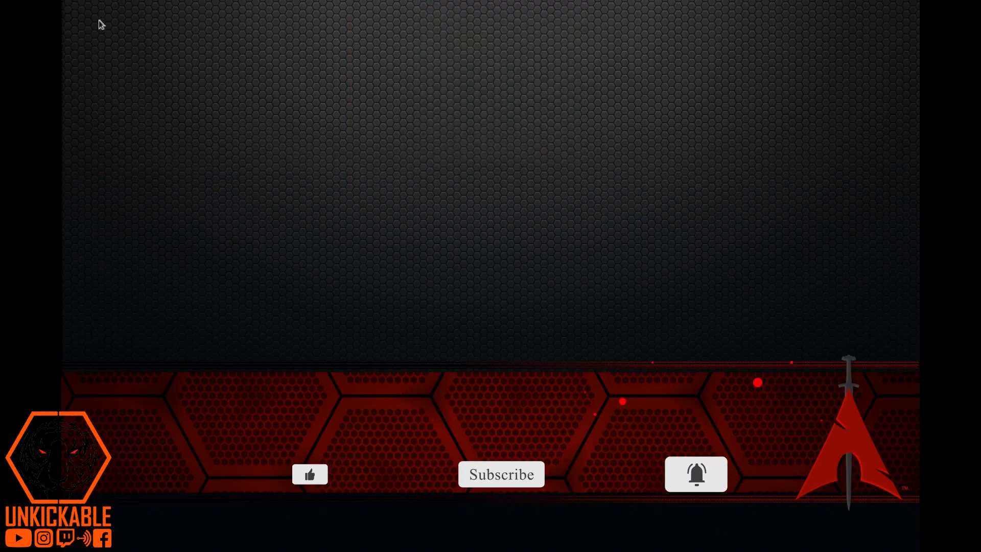
Bring up the BlackArch desktop menu to reach its tool categories
{"action": "right_click", "coordinate": [97, 24]}
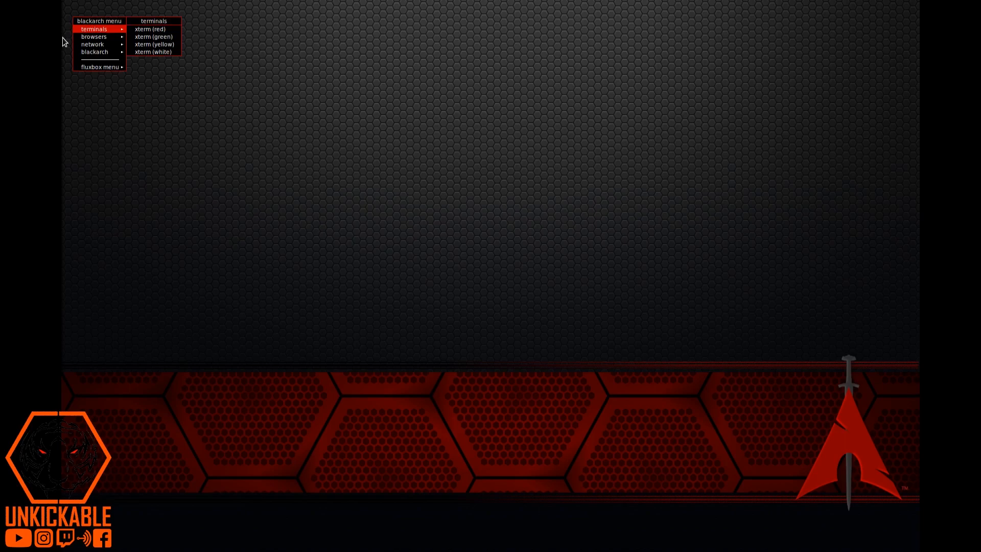
{"action": "mouse_move", "coordinate": [92, 44]}
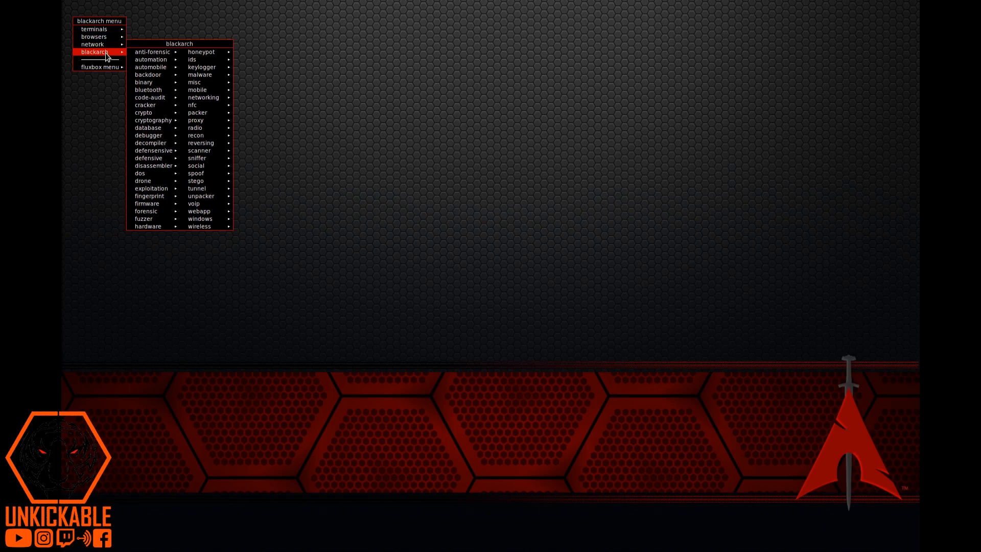
{"action": "mouse_move", "coordinate": [116, 57]}
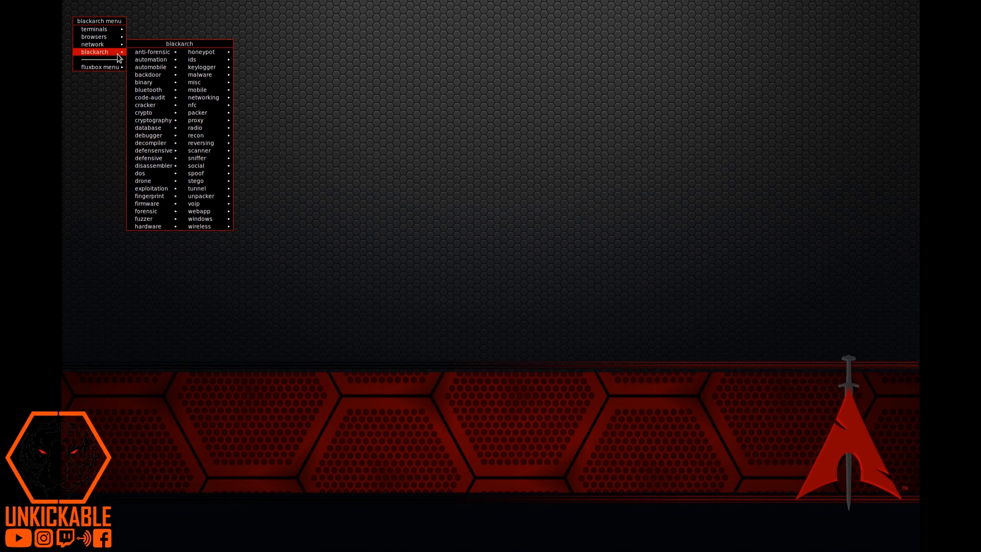
{"action": "mouse_move", "coordinate": [124, 57]}
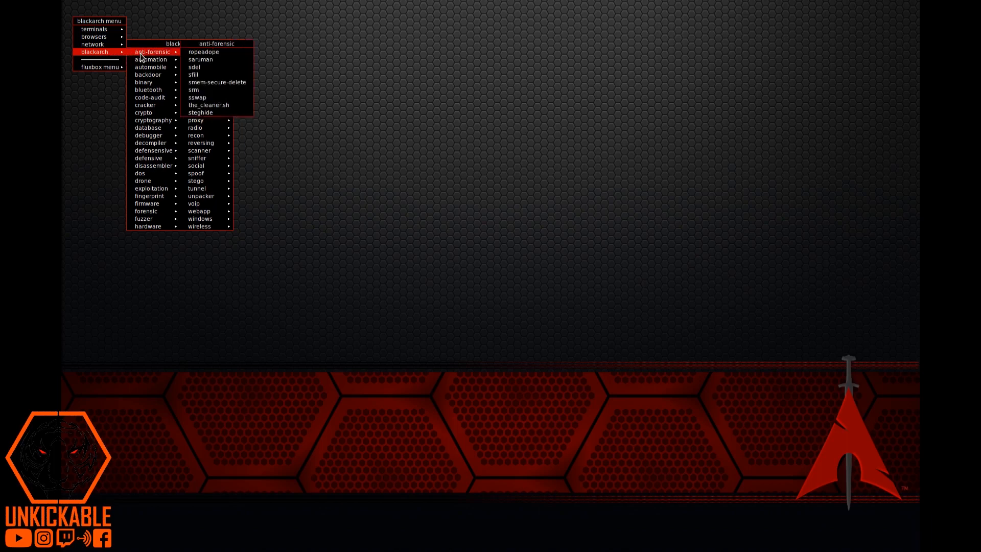
{"action": "mouse_move", "coordinate": [143, 60]}
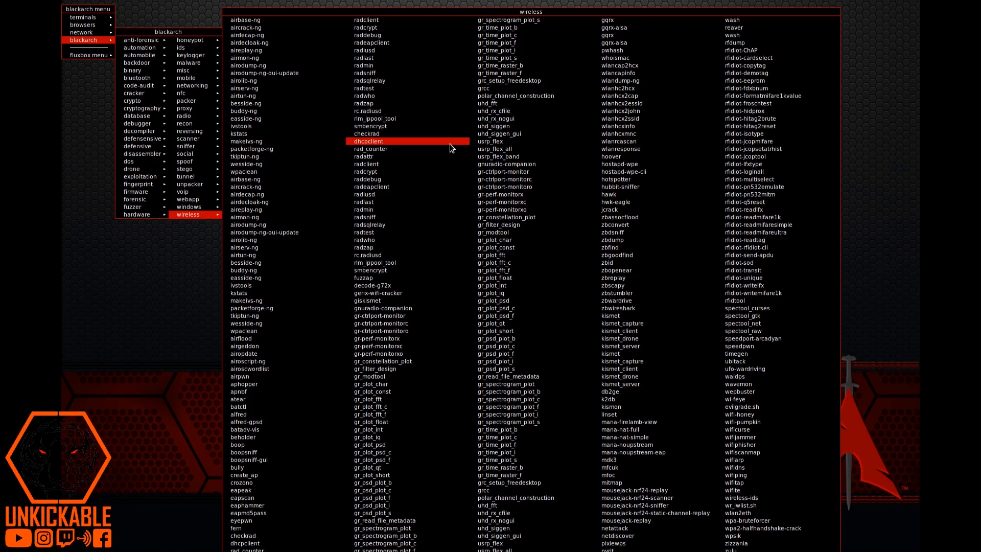
{"action": "mouse_move", "coordinate": [655, 354]}
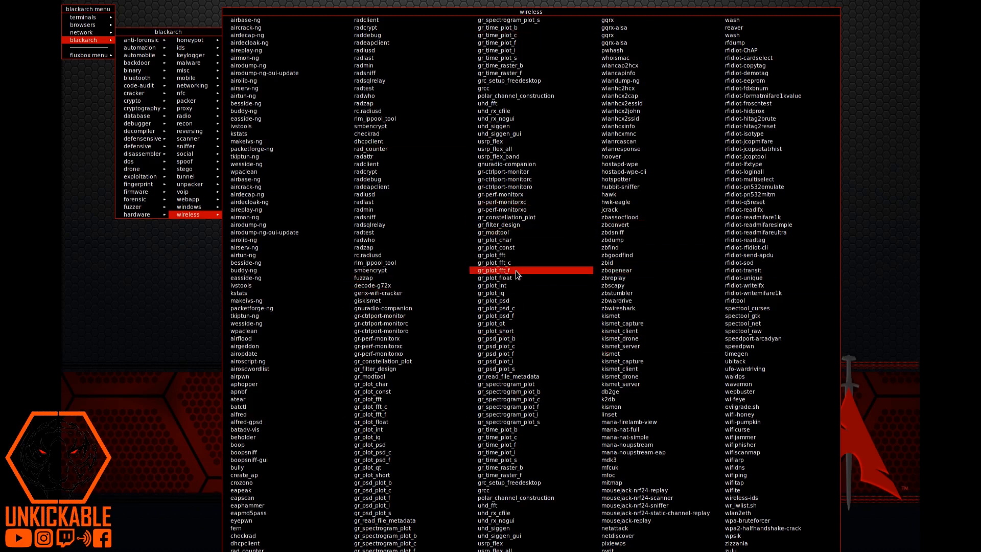
Run gr_plot_fft_f from the wireless menu to print its usage help, then close the terminal
{"action": "left_click", "coordinate": [493, 270]}
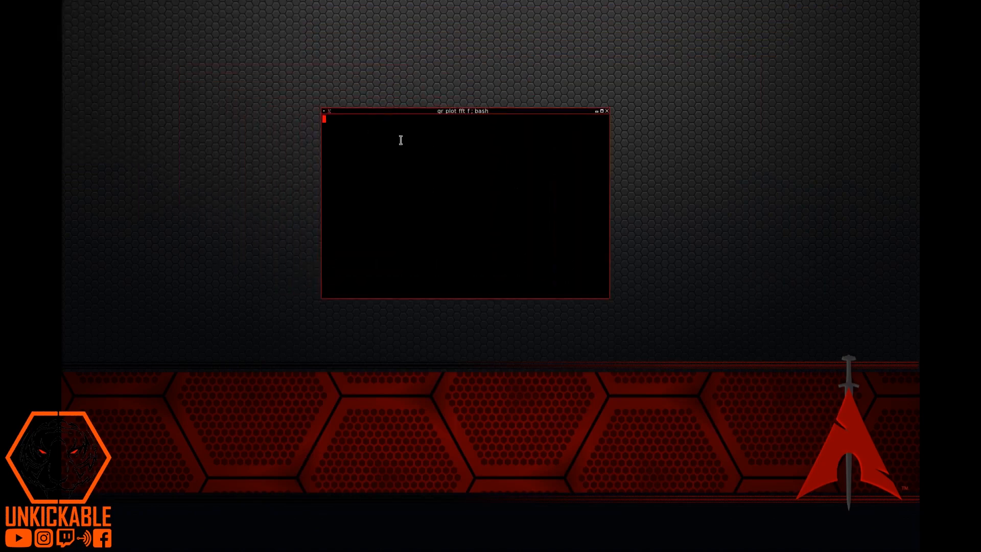
{"action": "mouse_move", "coordinate": [379, 129]}
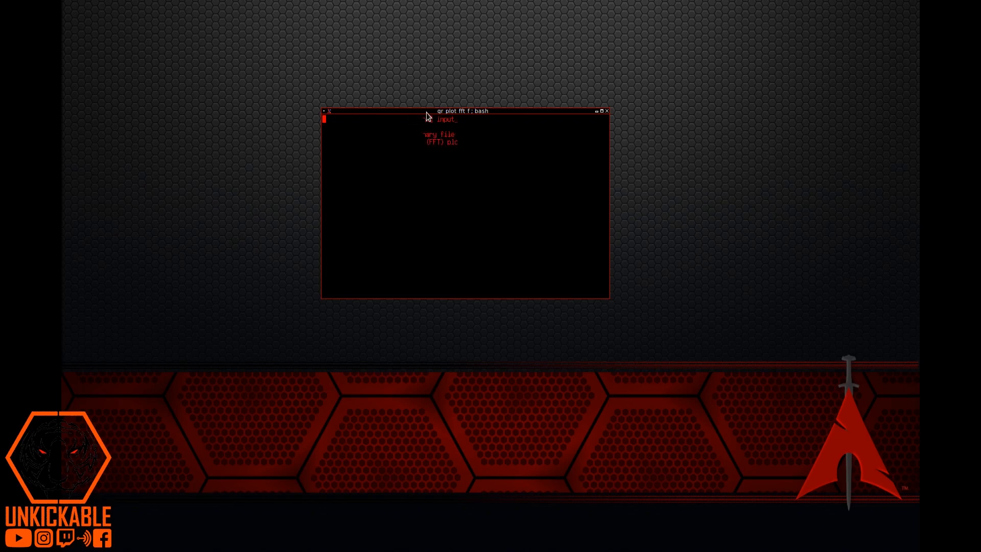
{"action": "key", "text": "Return"}
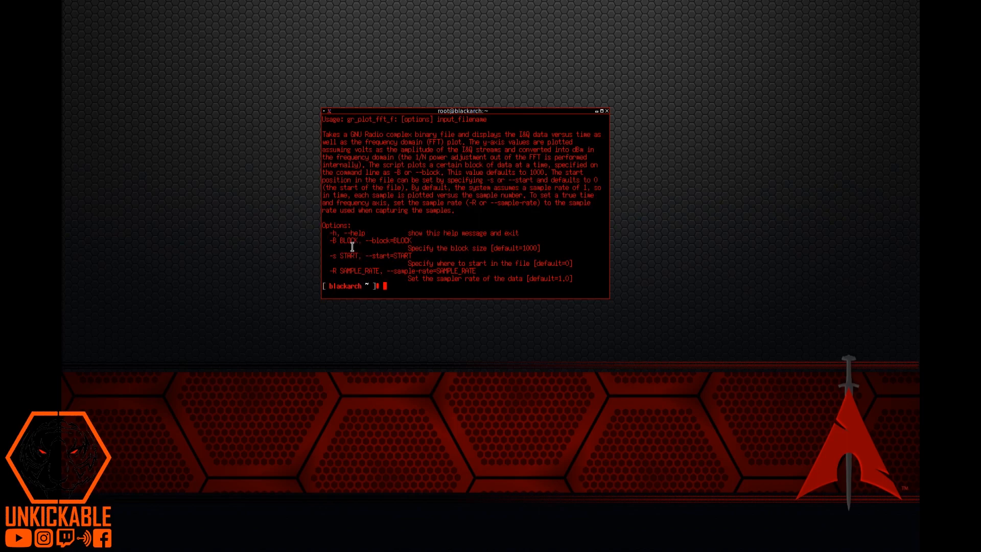
{"action": "mouse_move", "coordinate": [394, 126]}
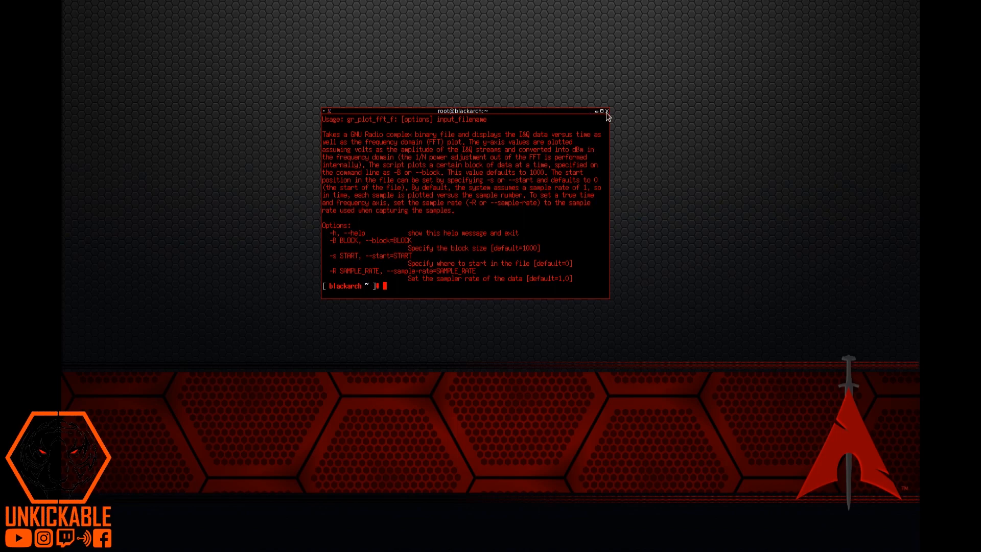
{"action": "left_click", "coordinate": [606, 111]}
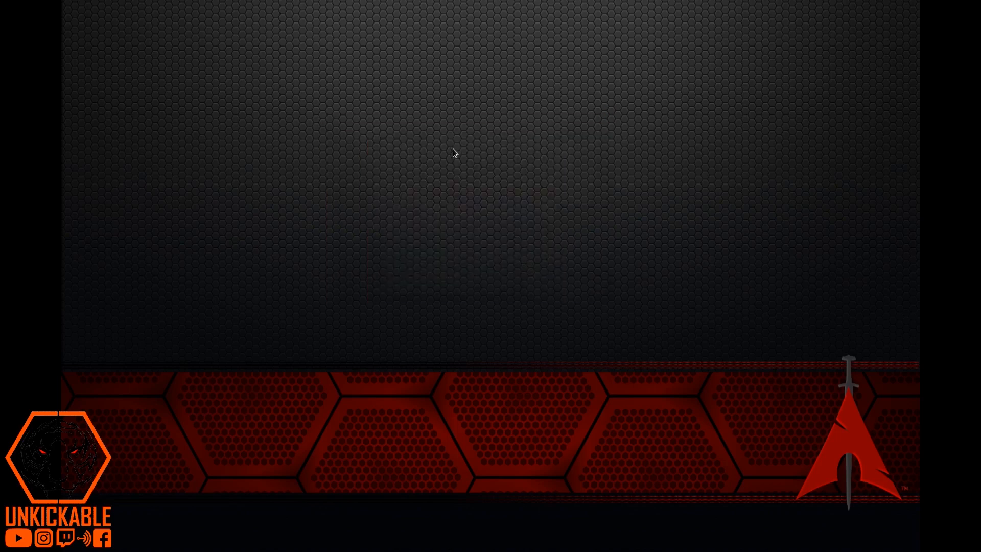